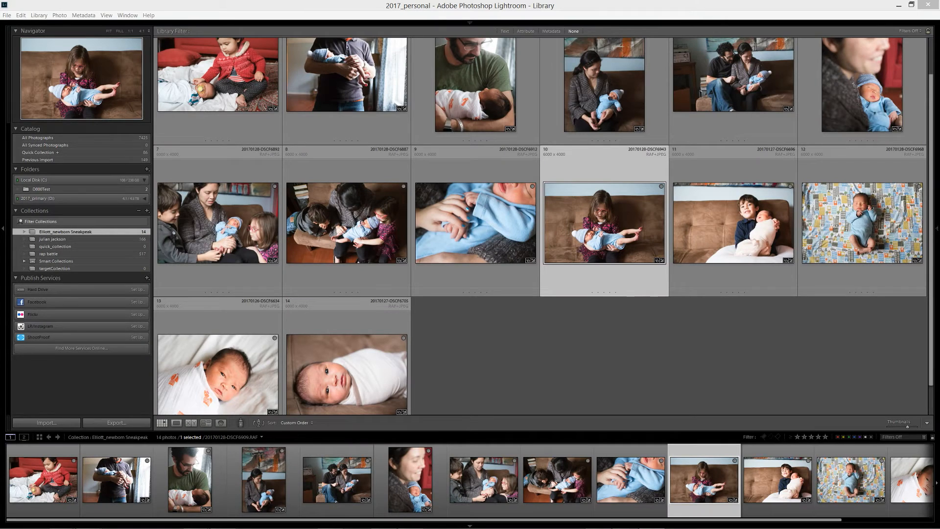
mouse_move(820, 331)
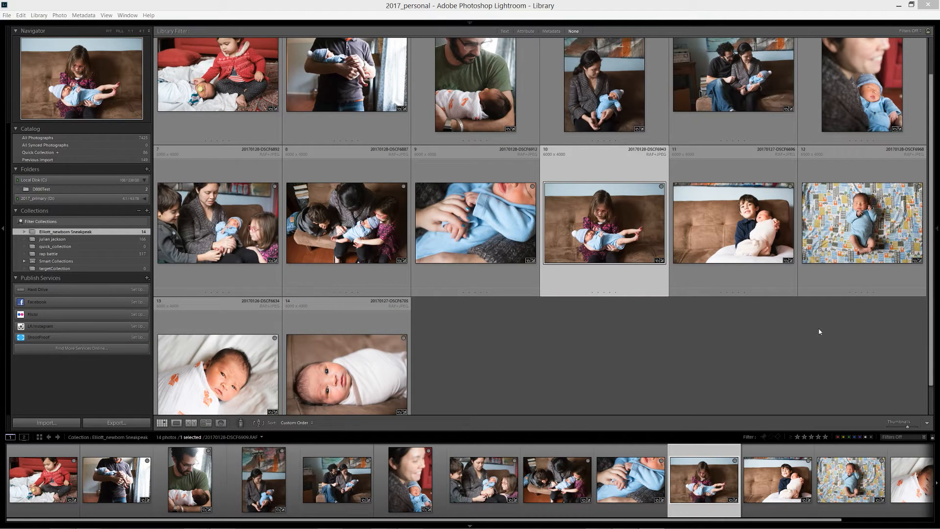
mouse_move(684, 356)
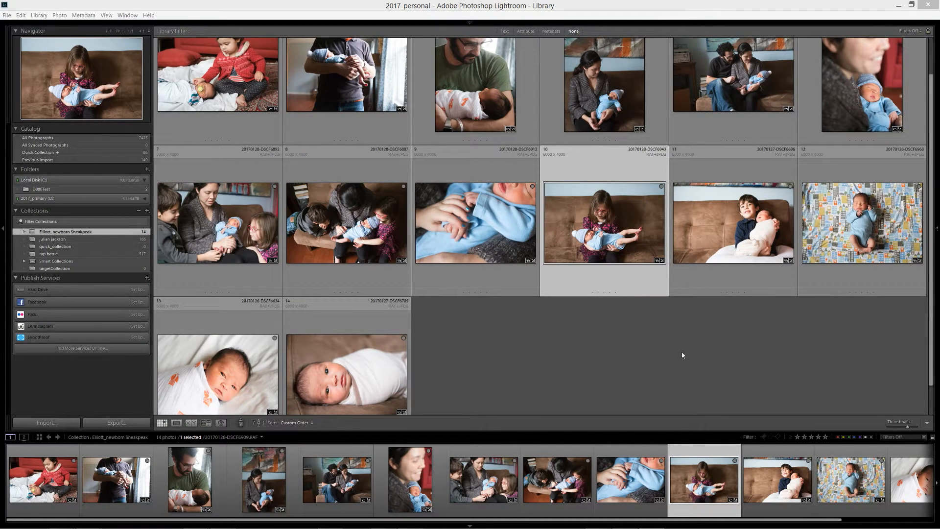
mouse_move(692, 313)
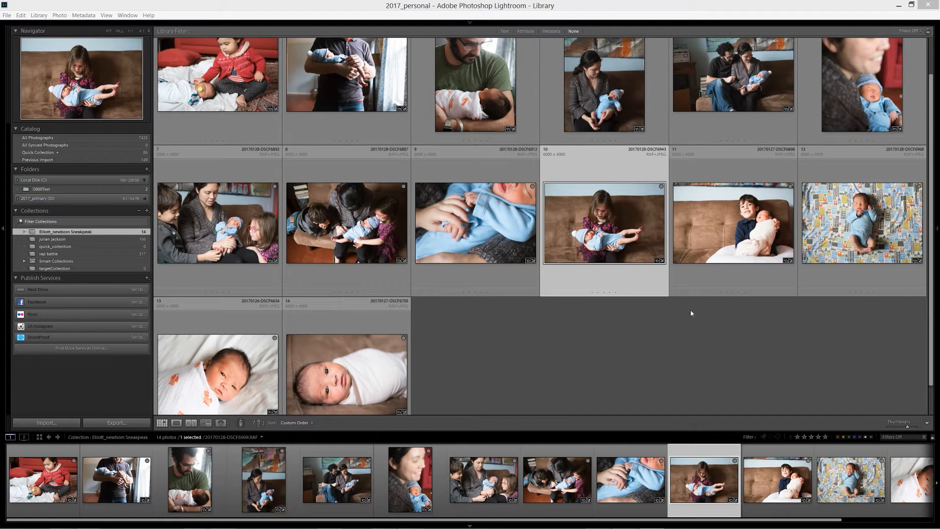
mouse_move(438, 313)
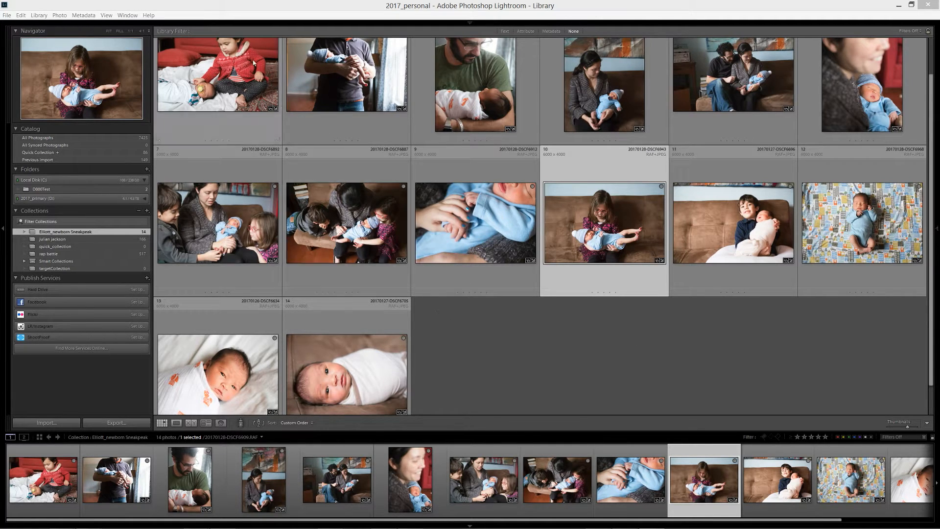
Switch to the Print module and choose the Custom Package layout style.
click(155, 15)
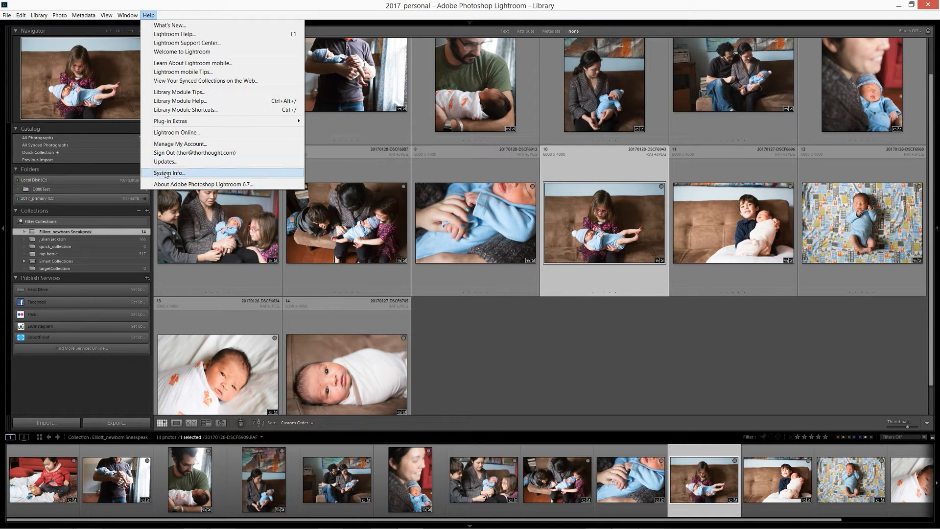
click(515, 315)
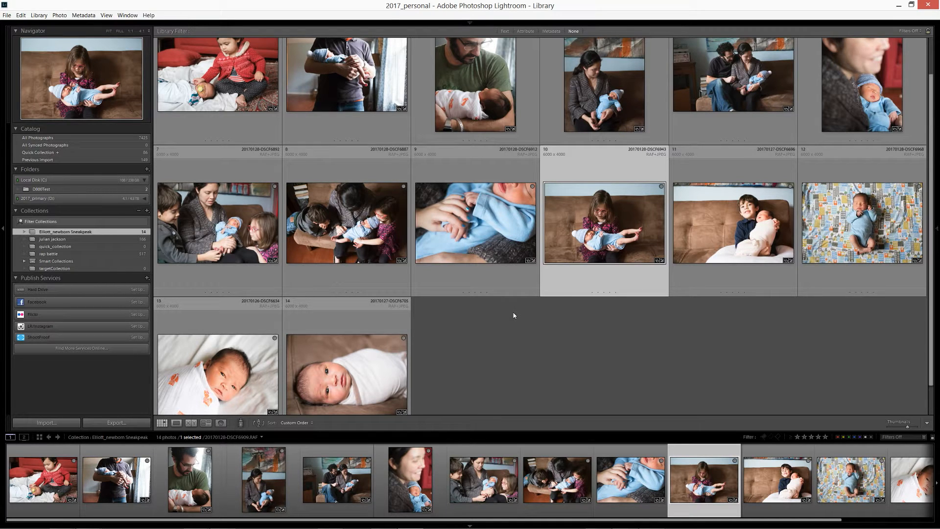
mouse_move(448, 302)
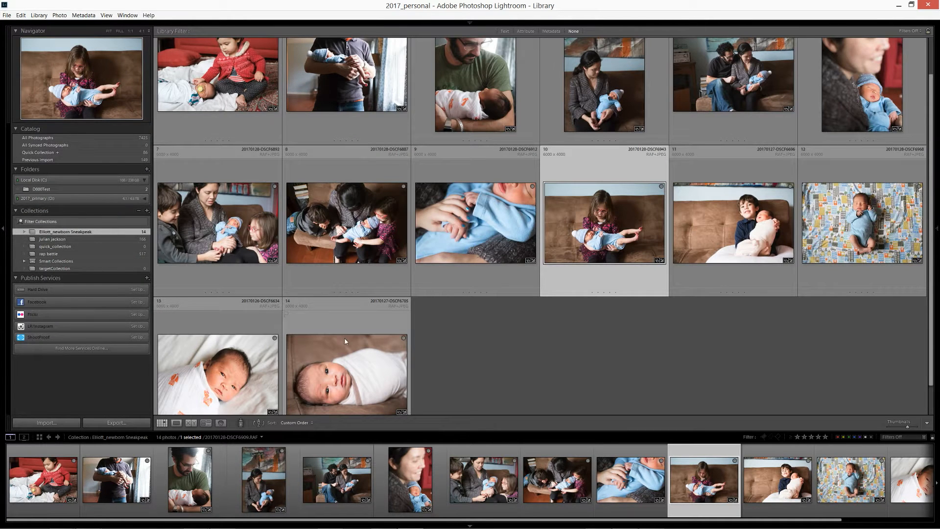
mouse_move(469, 345)
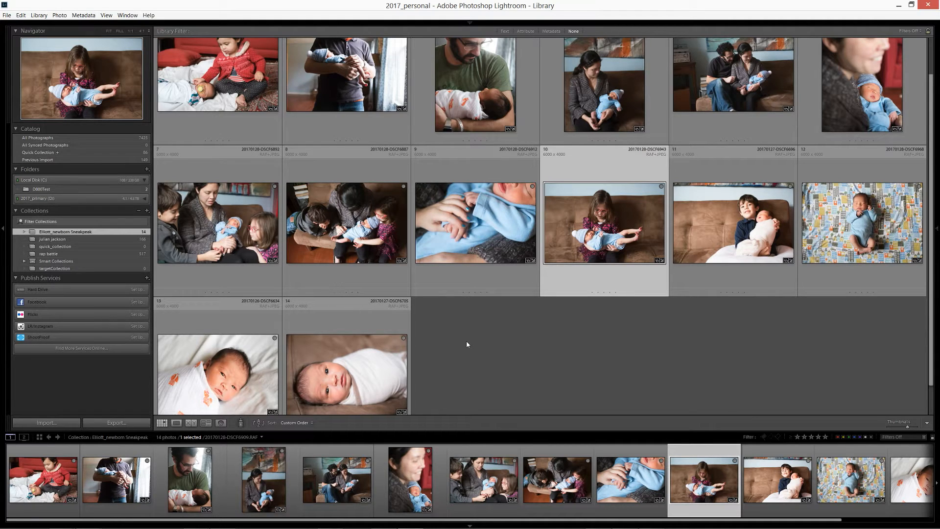
mouse_move(459, 342)
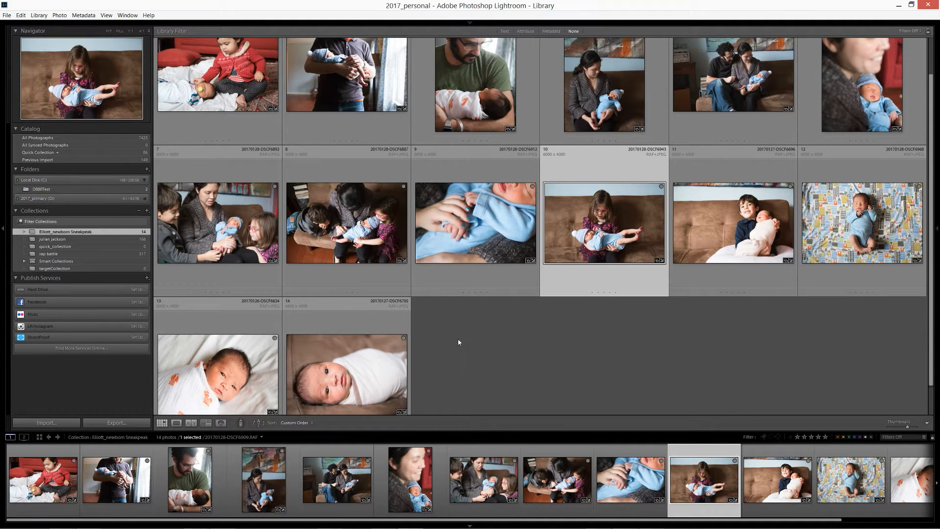
mouse_move(482, 36)
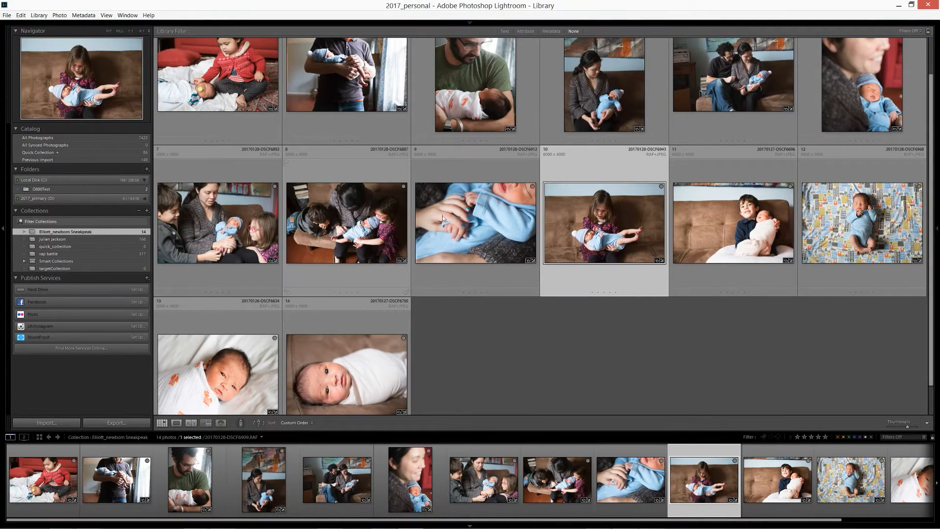
mouse_move(207, 190)
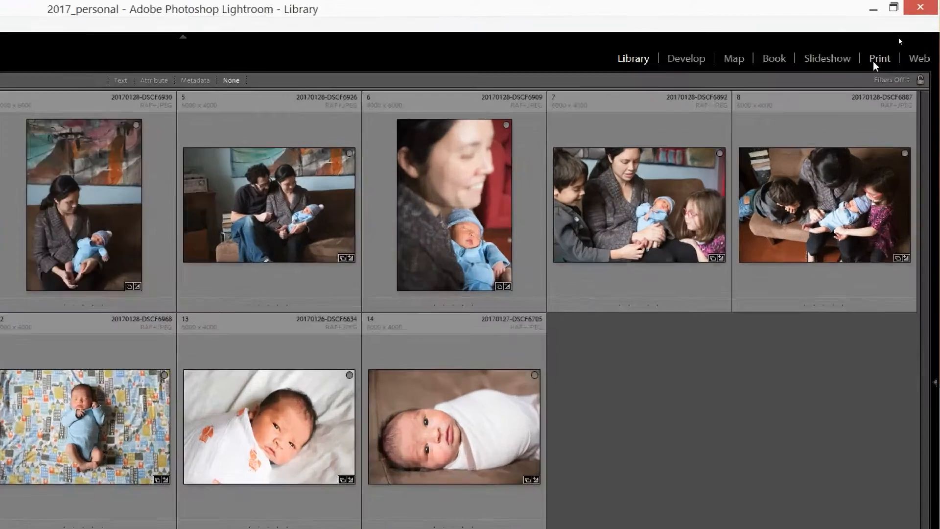
click(879, 58)
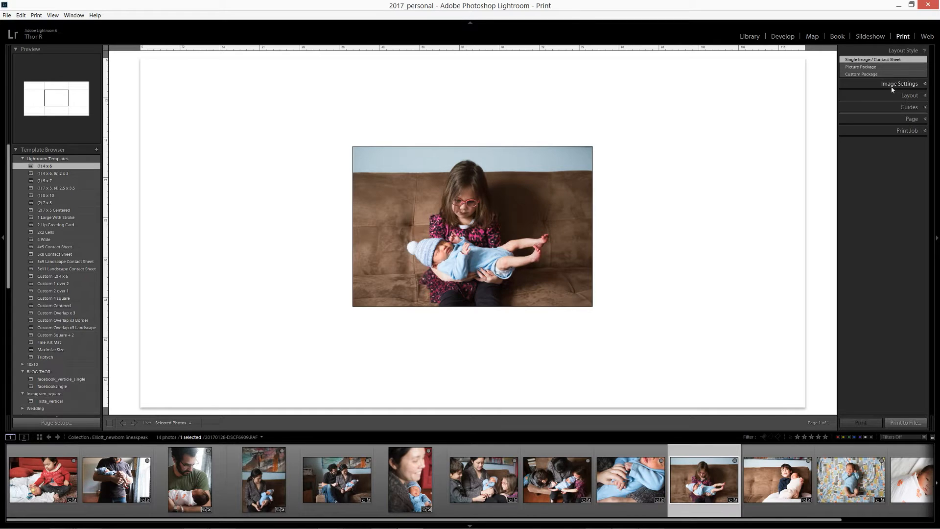
mouse_move(374, 133)
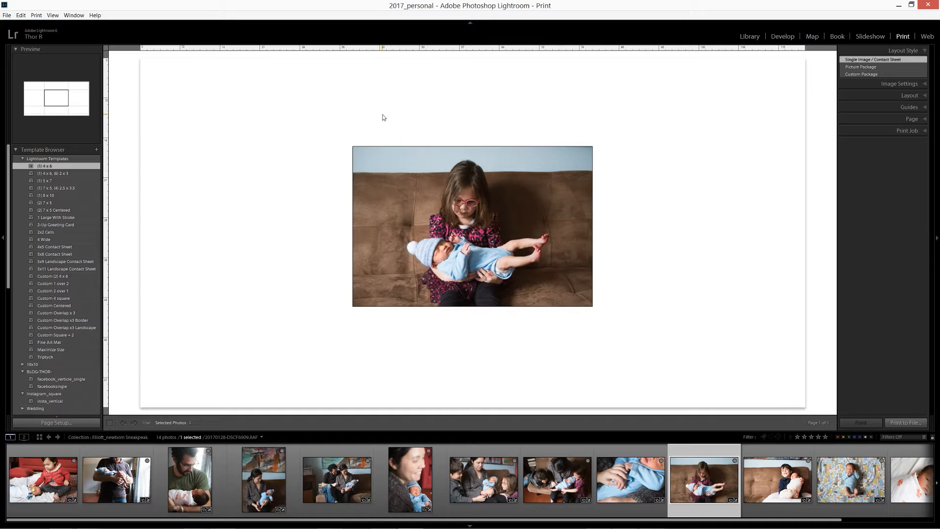
mouse_move(830, 87)
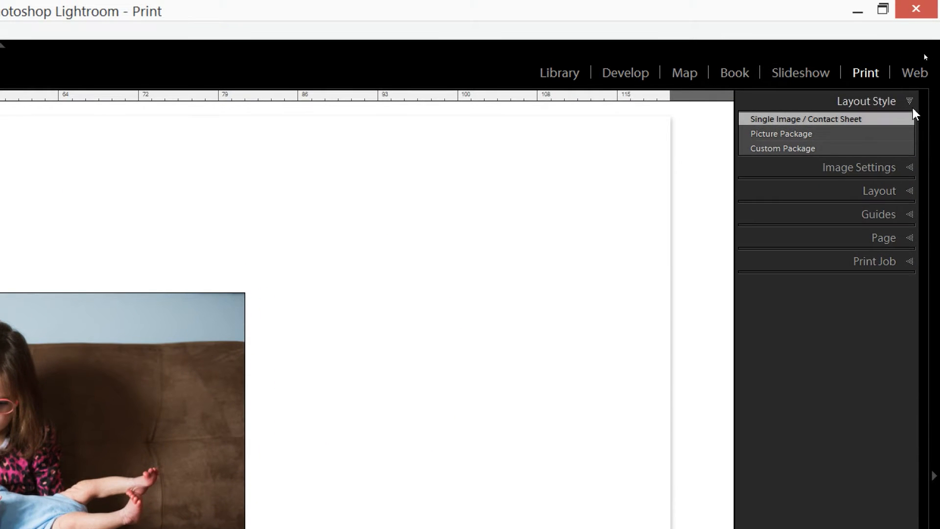
click(782, 148)
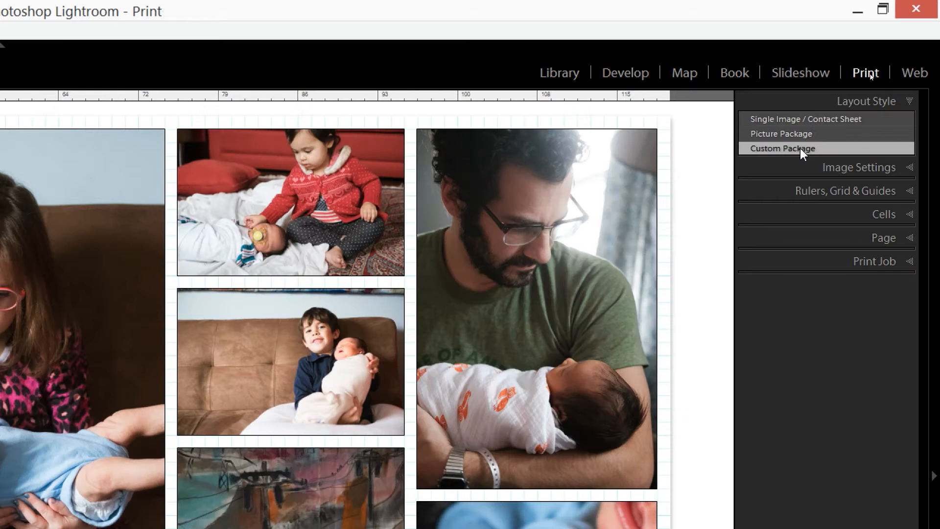
mouse_move(926, 210)
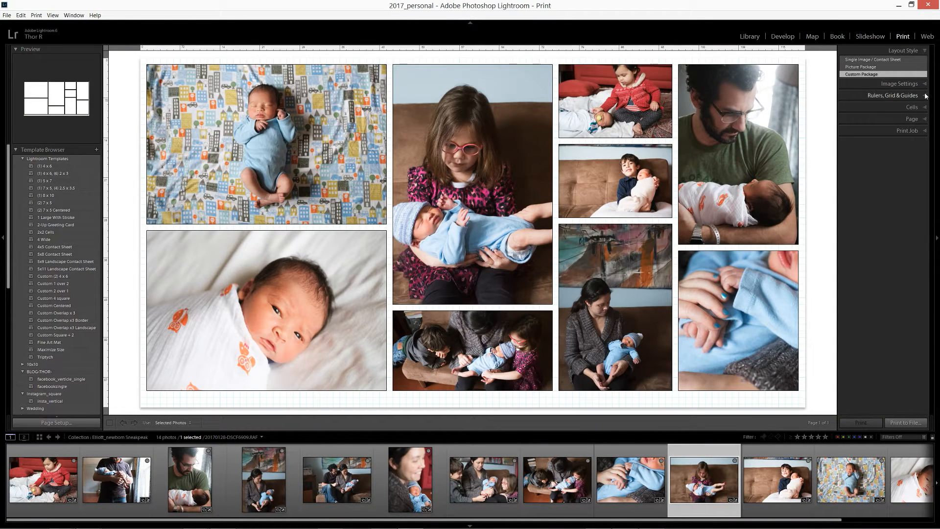
Clear the layout from the Cells panel so the page is an empty grid.
click(893, 95)
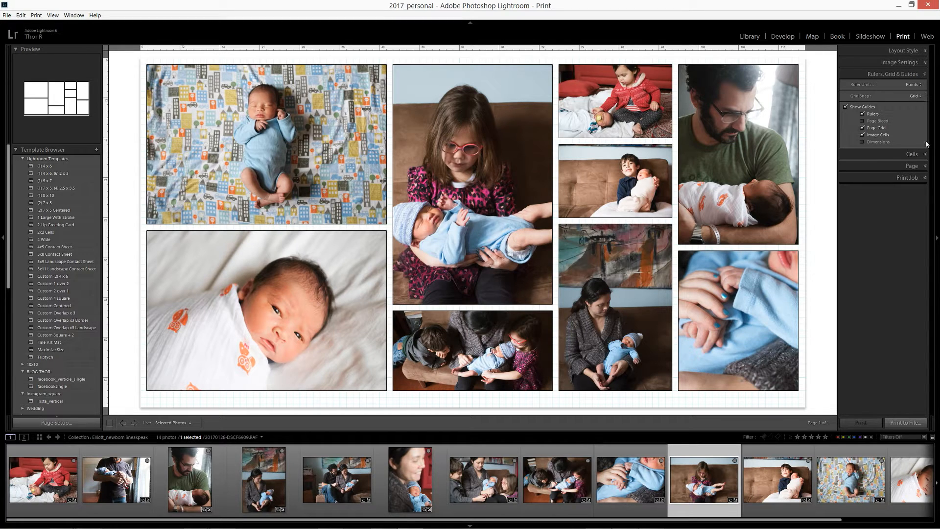
click(912, 86)
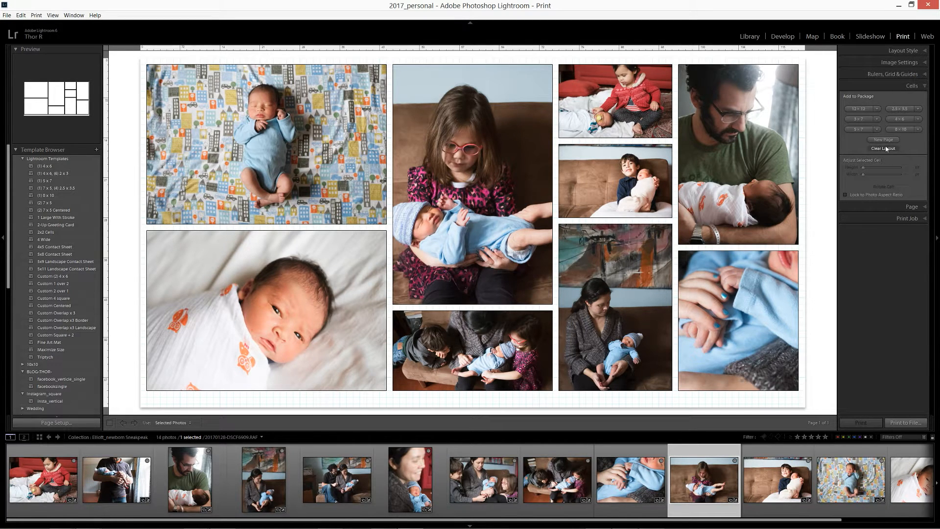
click(884, 149)
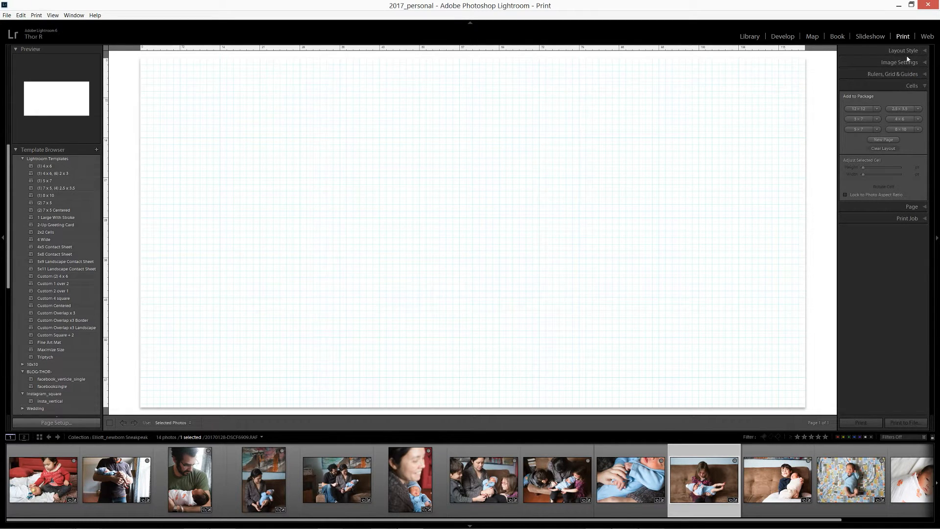
click(903, 51)
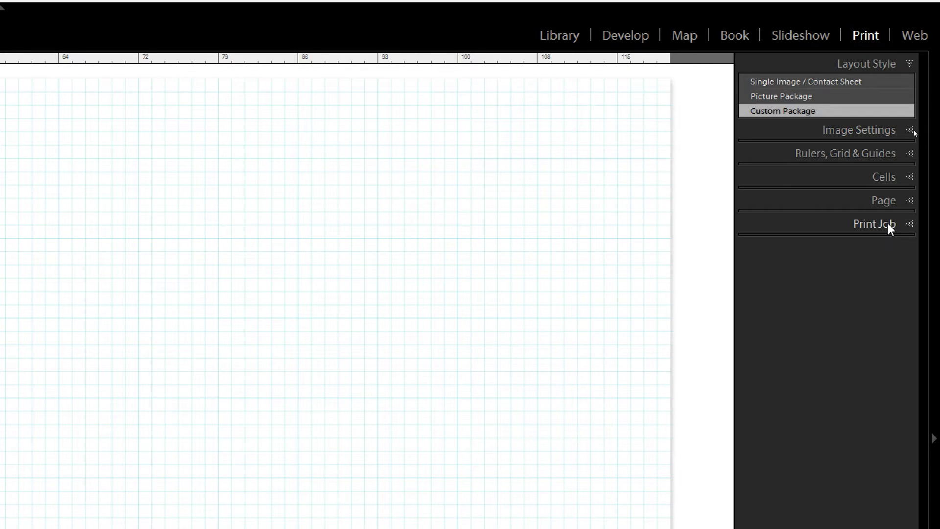
Set the Print Job to JPEG File at 72 ppi, quality 90, custom dimensions 1200 × 630 pt.
click(873, 224)
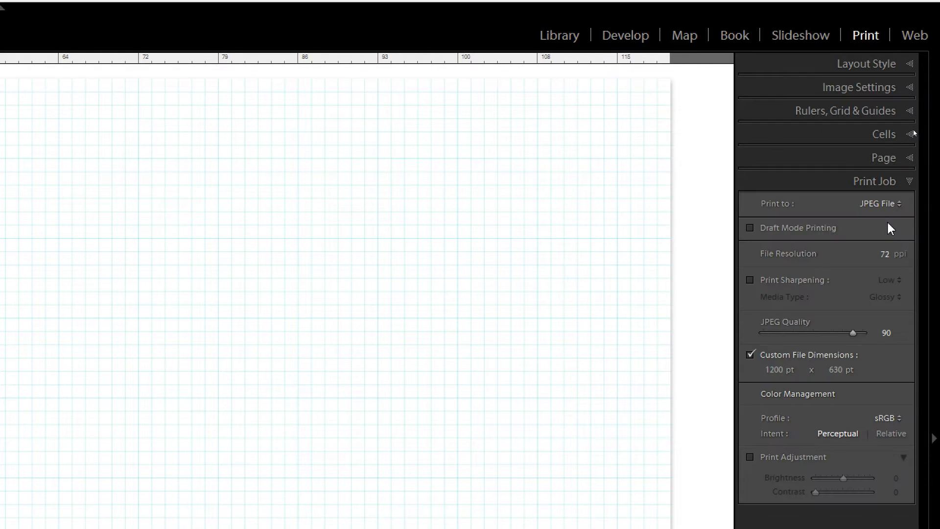
mouse_move(881, 253)
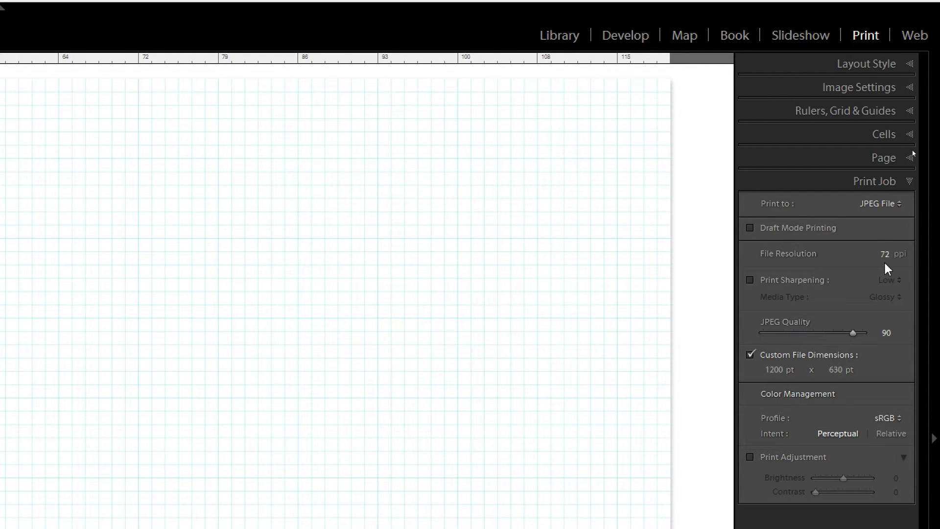
mouse_move(878, 240)
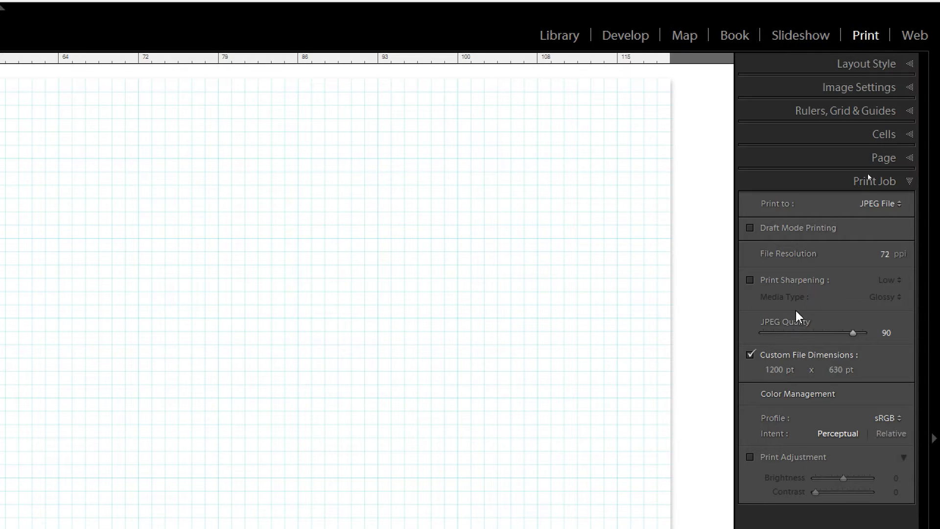
mouse_move(784, 376)
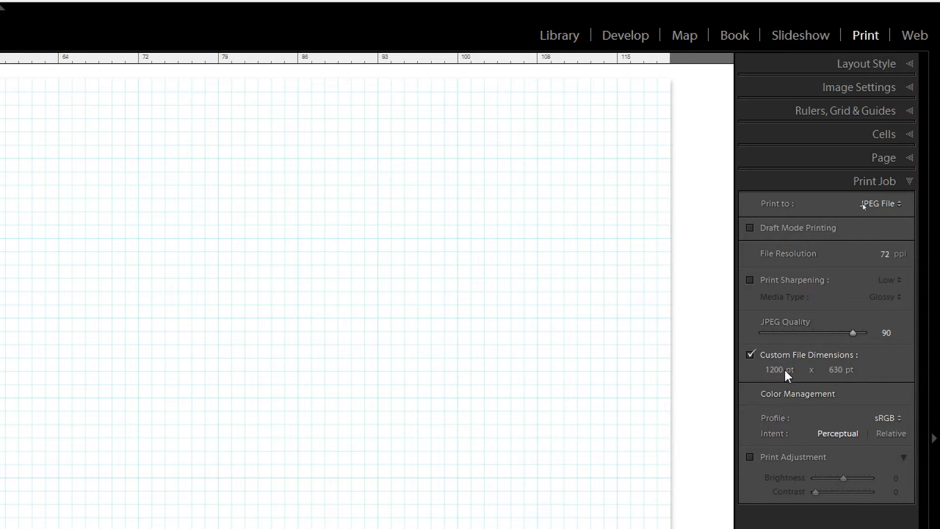
click(776, 370)
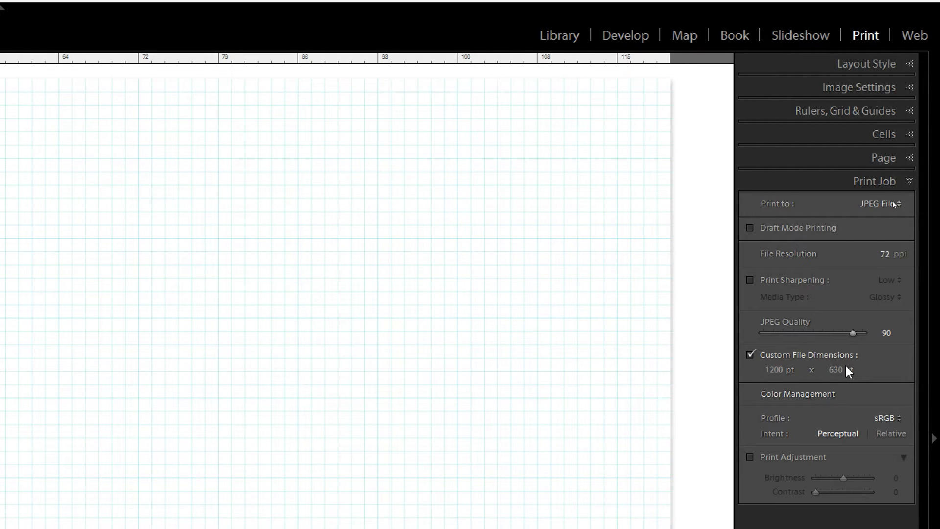
click(778, 370)
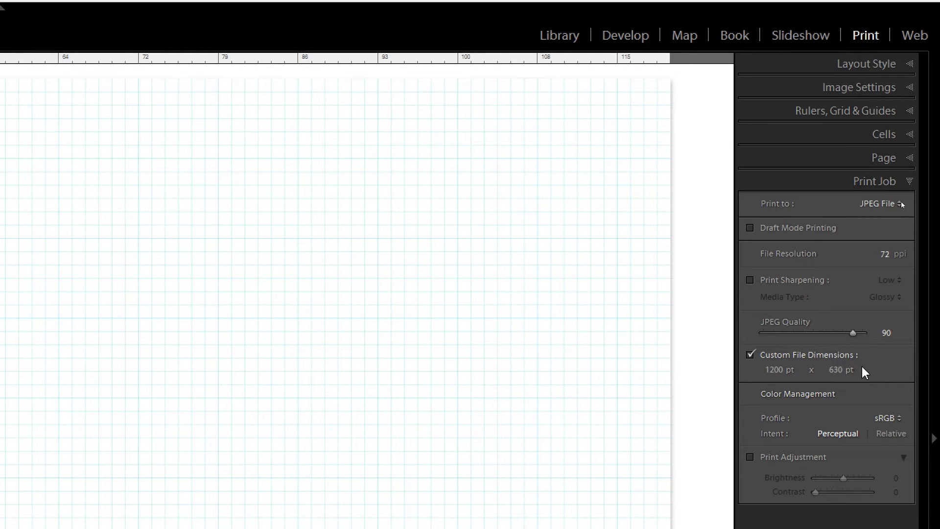
mouse_move(873, 381)
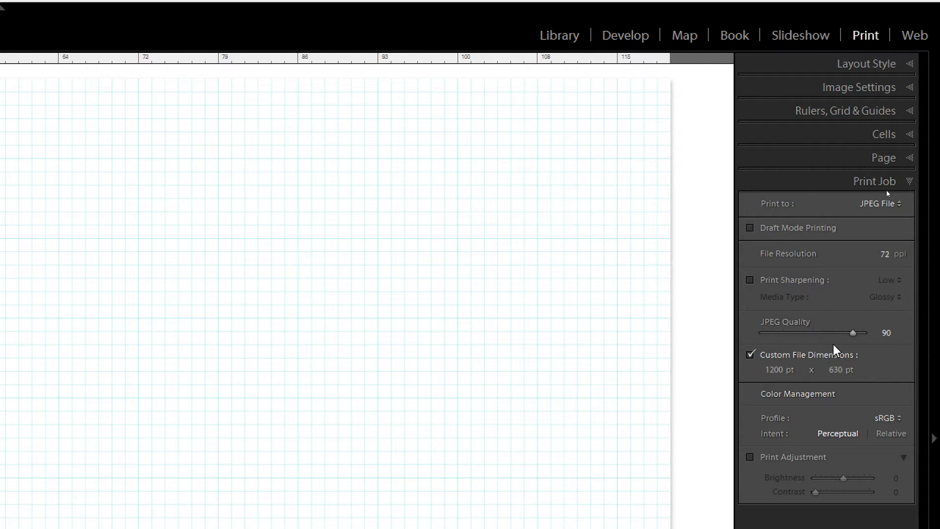
mouse_move(838, 306)
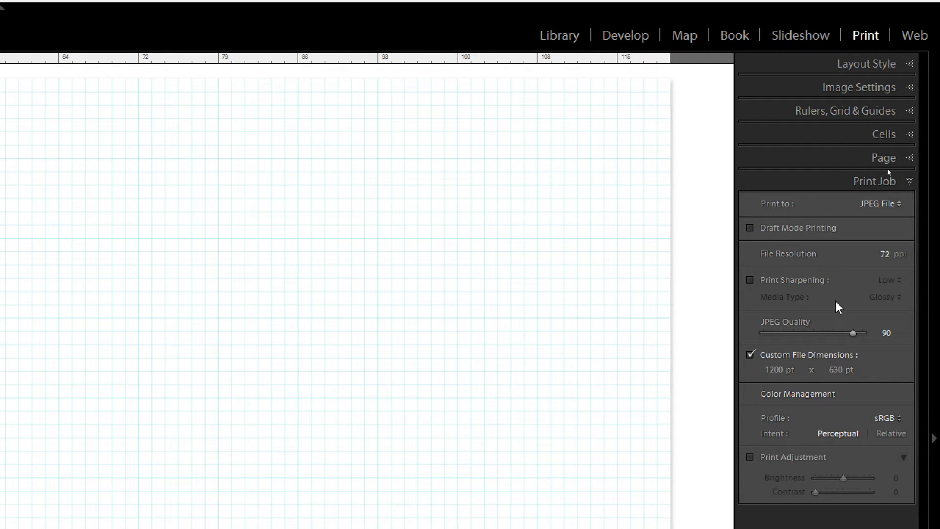
mouse_move(844, 125)
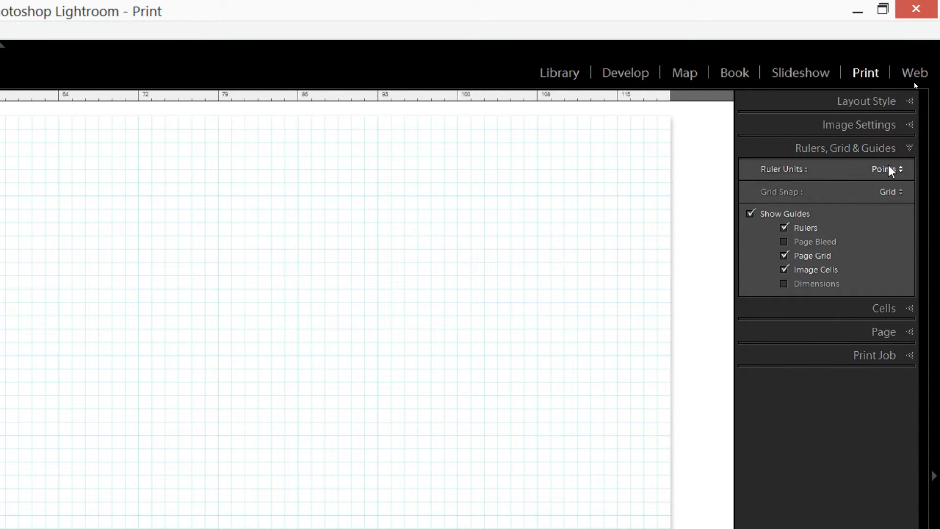
click(887, 168)
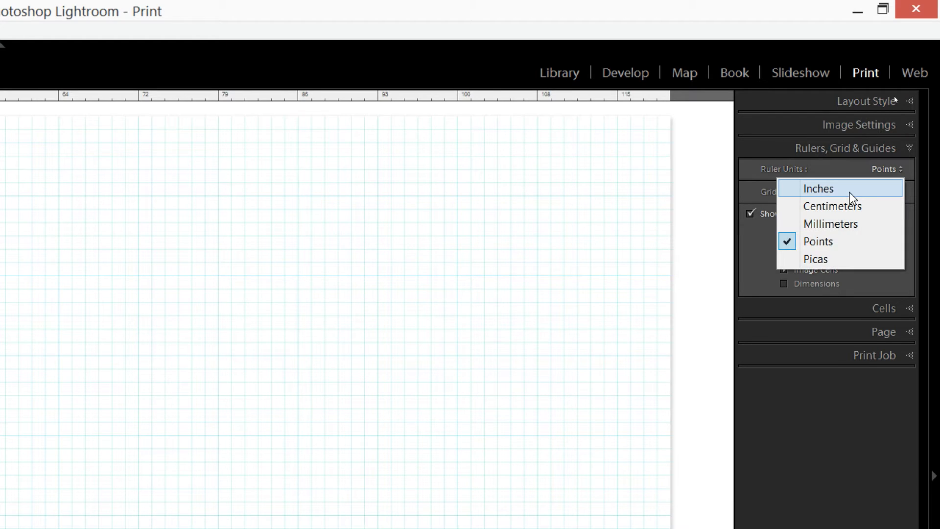
click(818, 189)
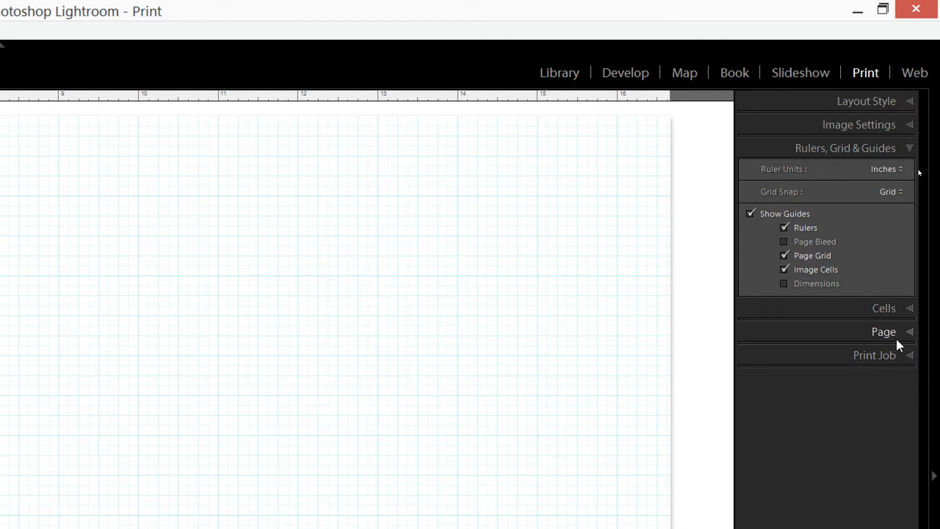
click(883, 331)
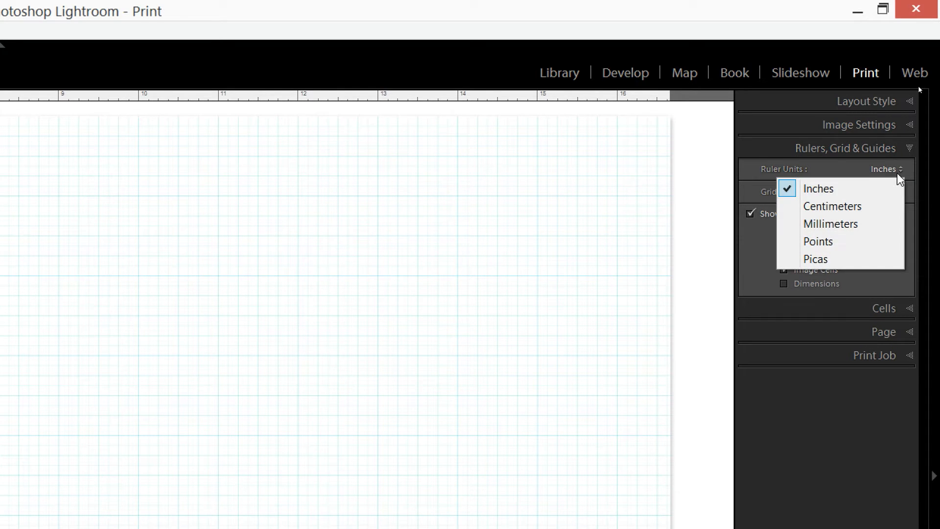
click(818, 241)
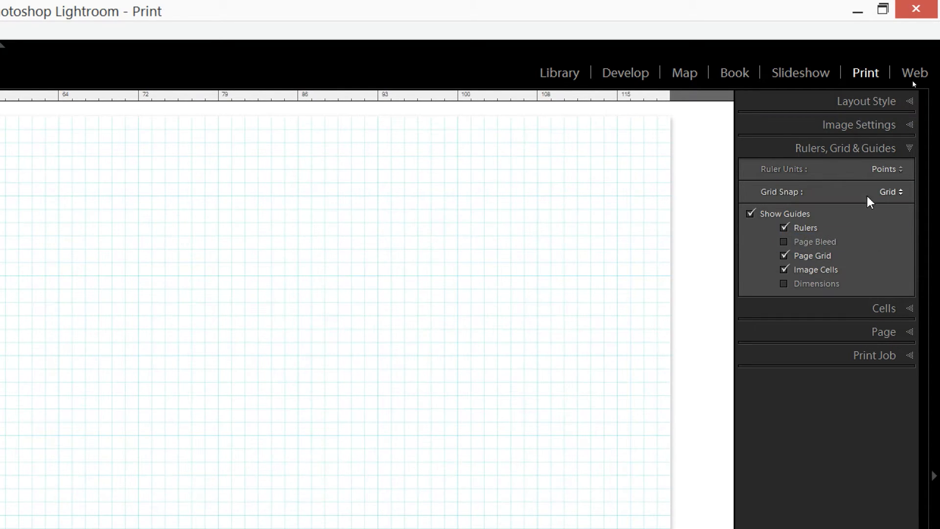
click(854, 148)
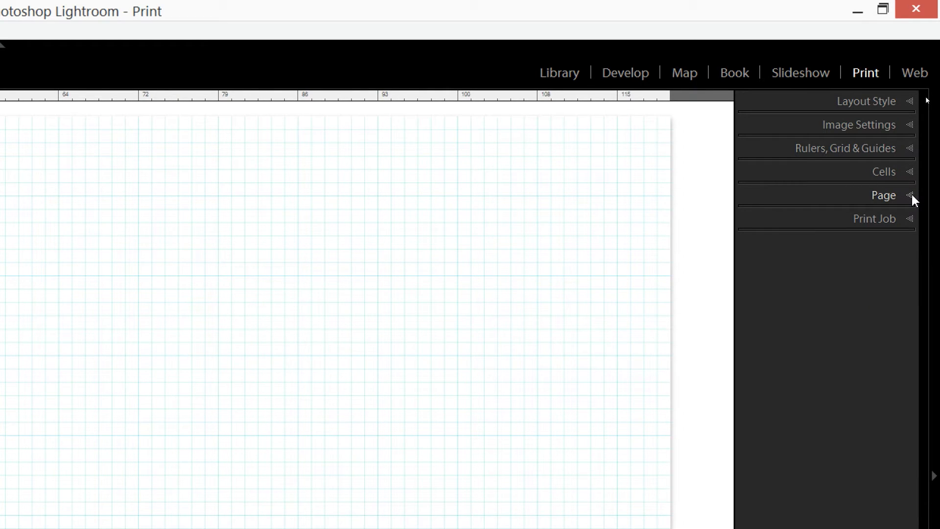
mouse_move(913, 229)
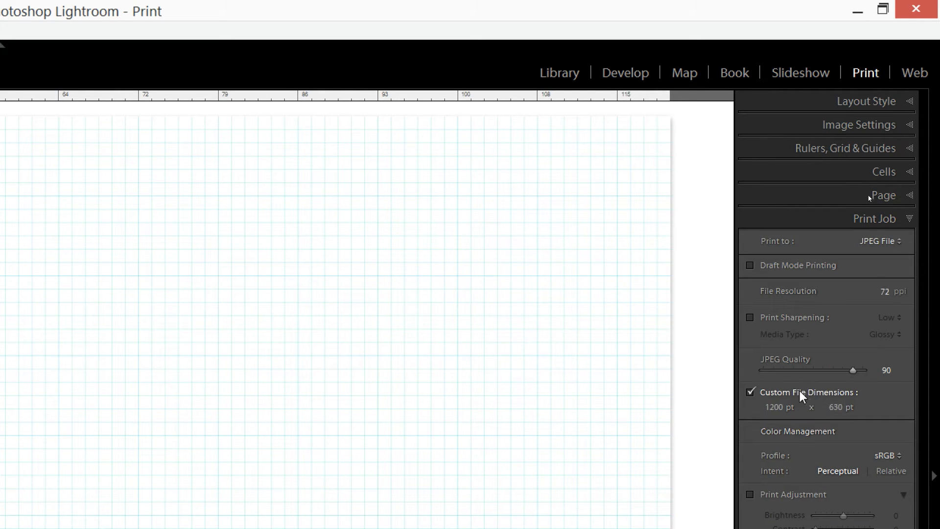
click(881, 13)
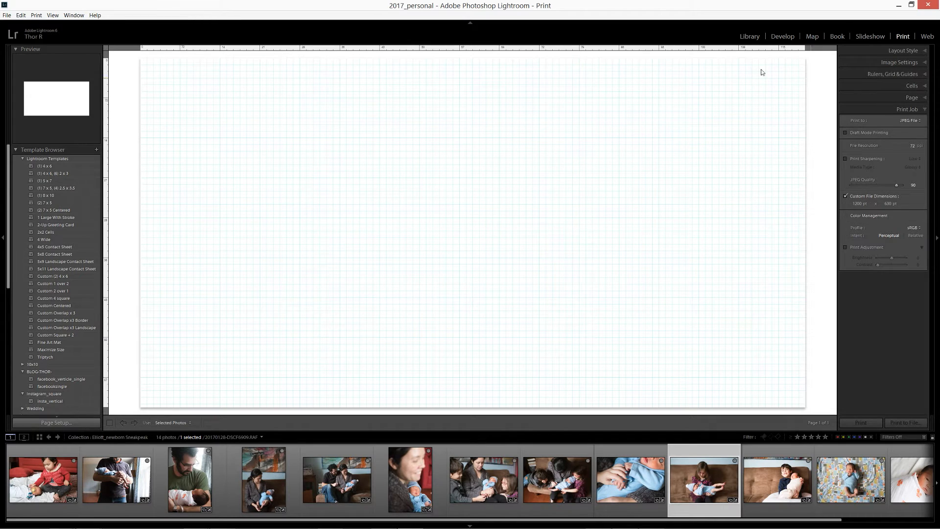
mouse_move(137, 331)
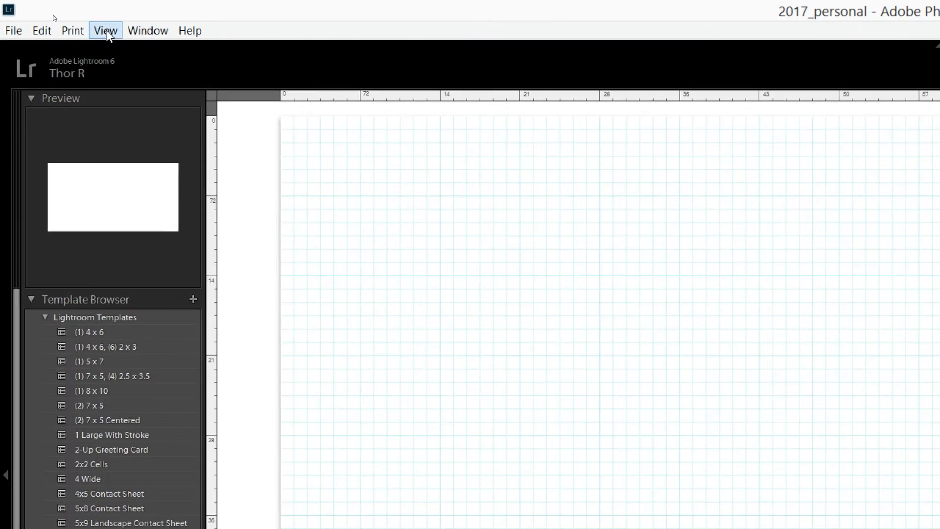
click(104, 30)
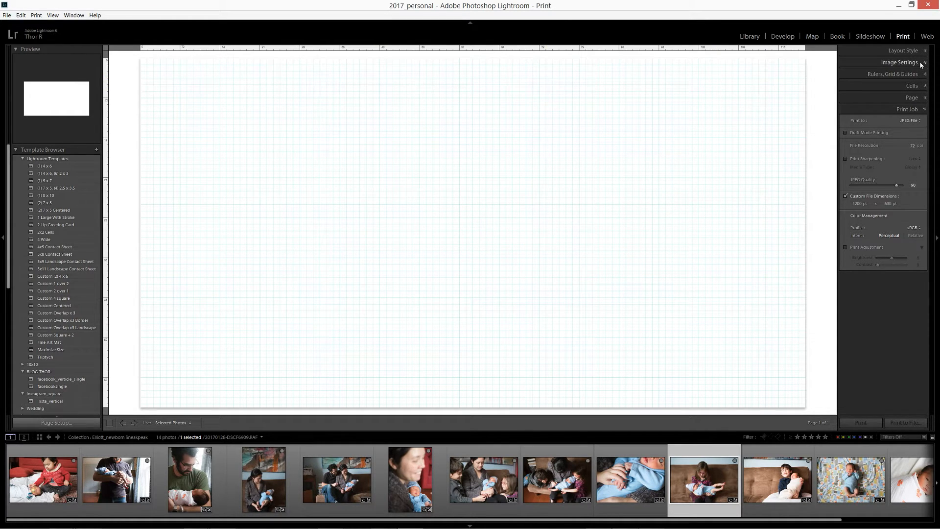
Add a first photo cell and shrink it to about 184 × 276 pt in the top-left corner.
click(899, 63)
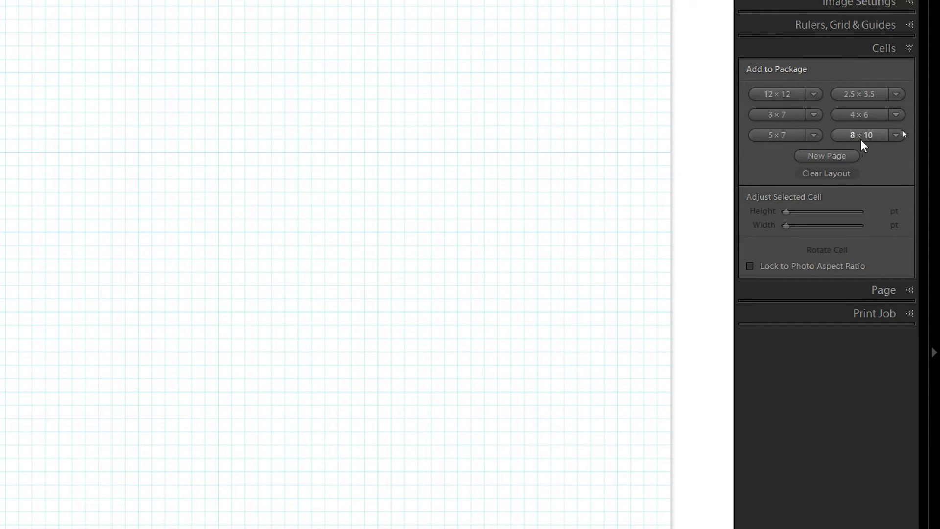
mouse_move(837, 111)
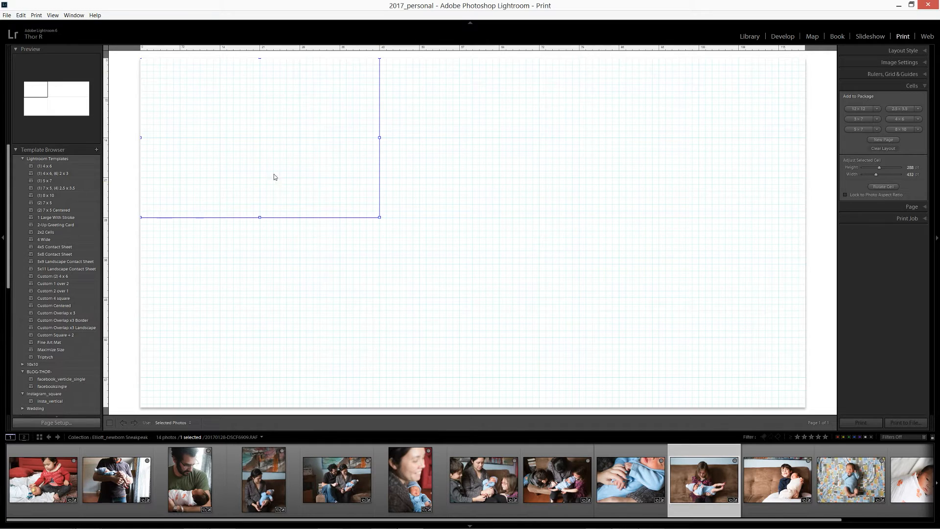
mouse_move(222, 105)
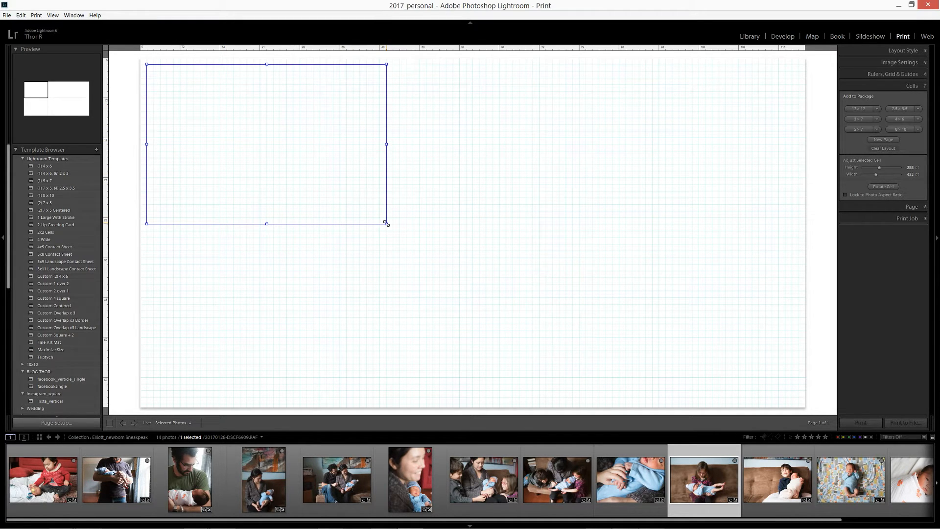
drag(386, 224, 293, 161)
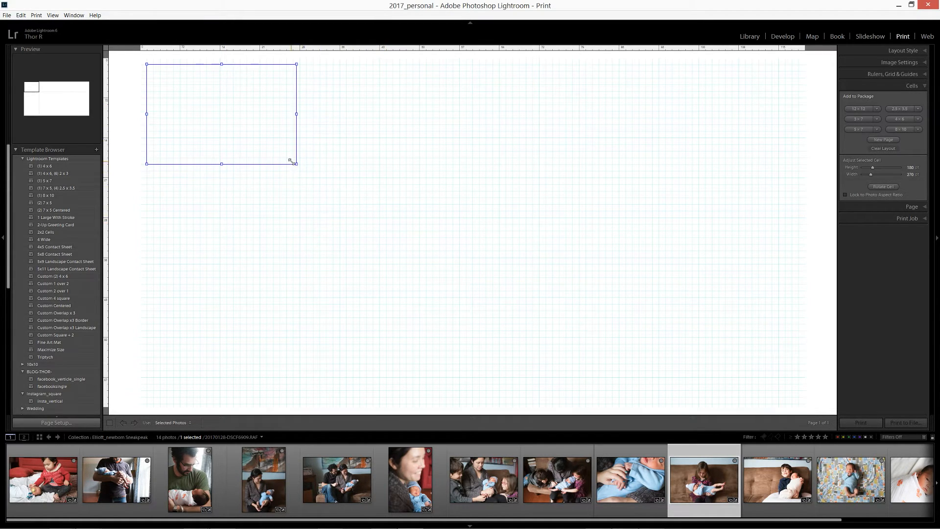
drag(293, 162, 299, 166)
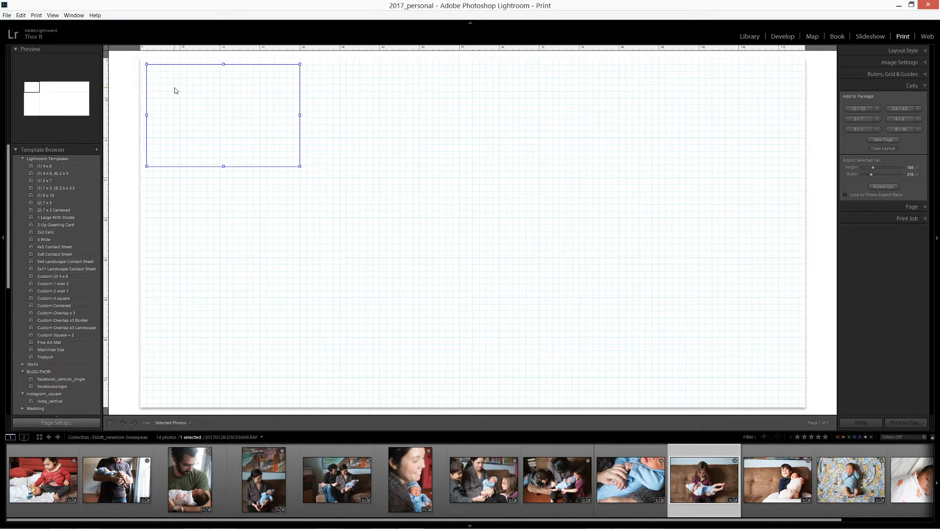
mouse_move(195, 94)
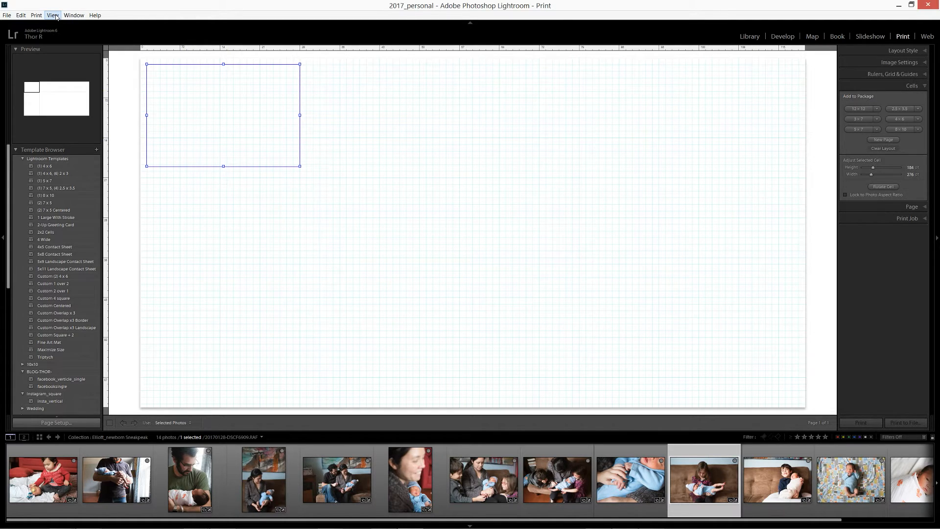
click(53, 15)
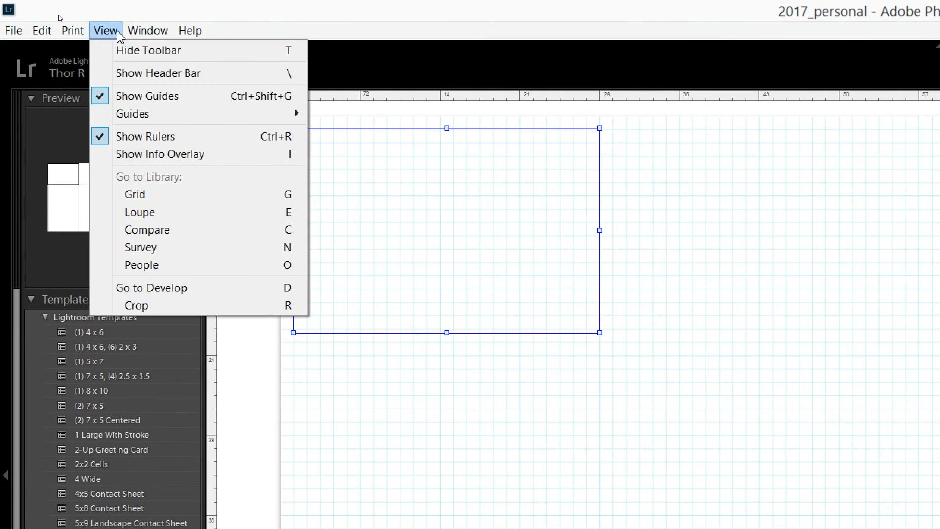
mouse_move(132, 113)
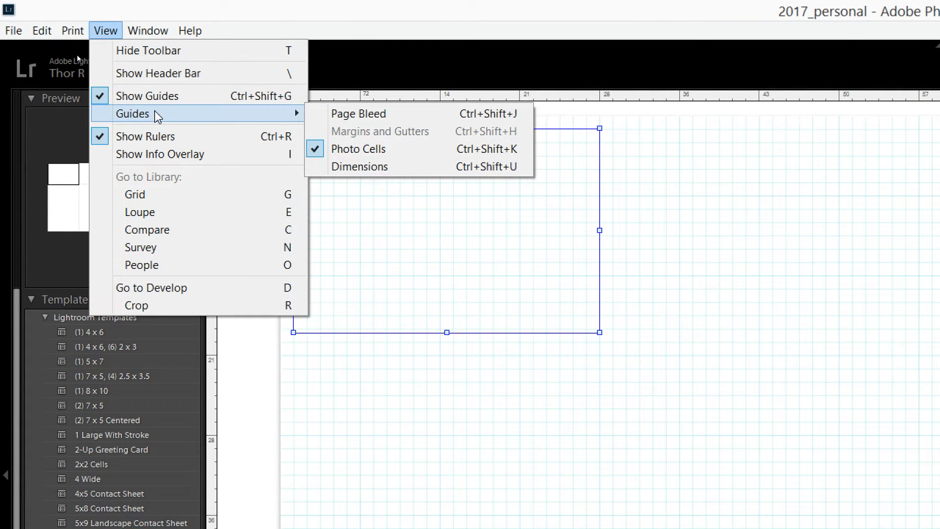
mouse_move(157, 145)
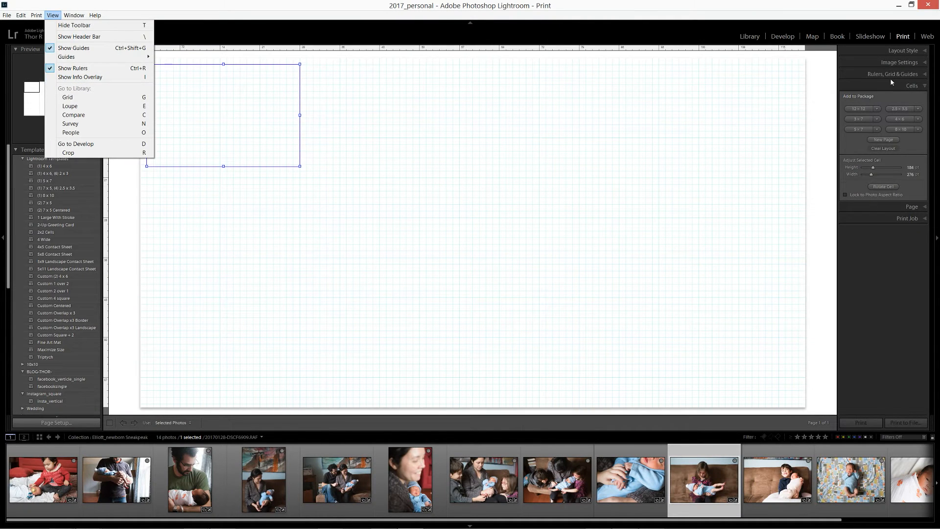
click(893, 75)
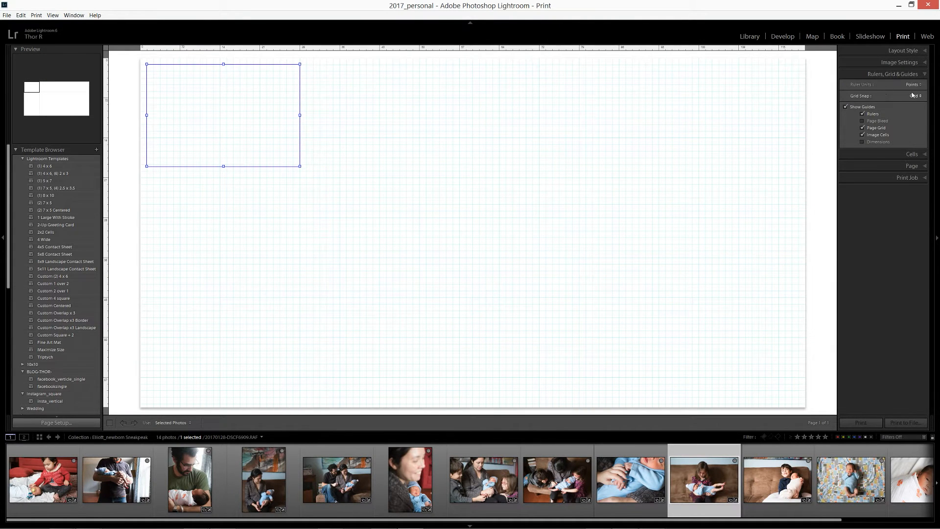
click(915, 96)
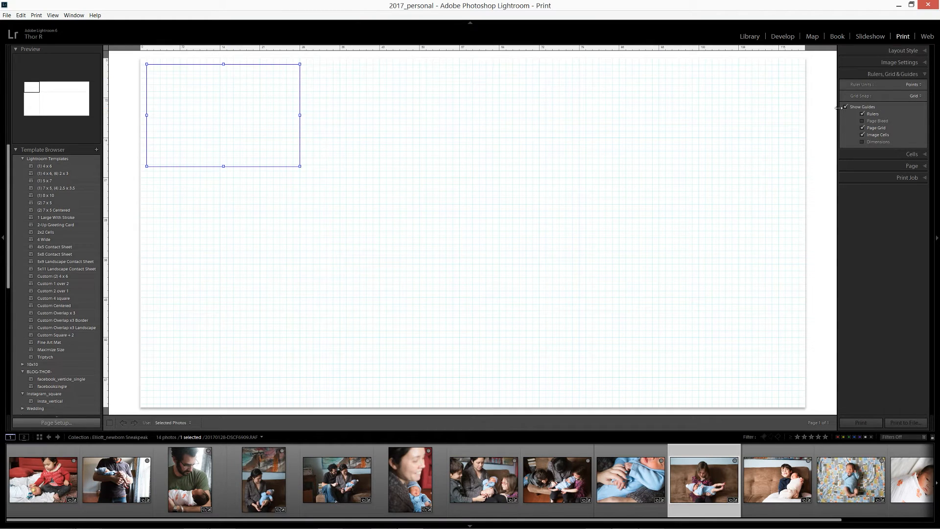
click(893, 73)
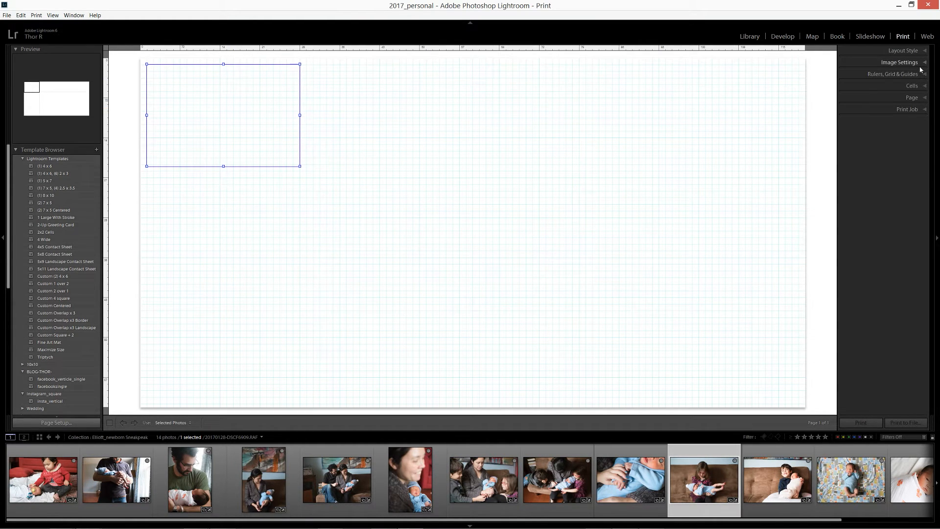
Add a third cell sent to back, sized as a tall portrait matching the two stacked cells' height.
click(911, 86)
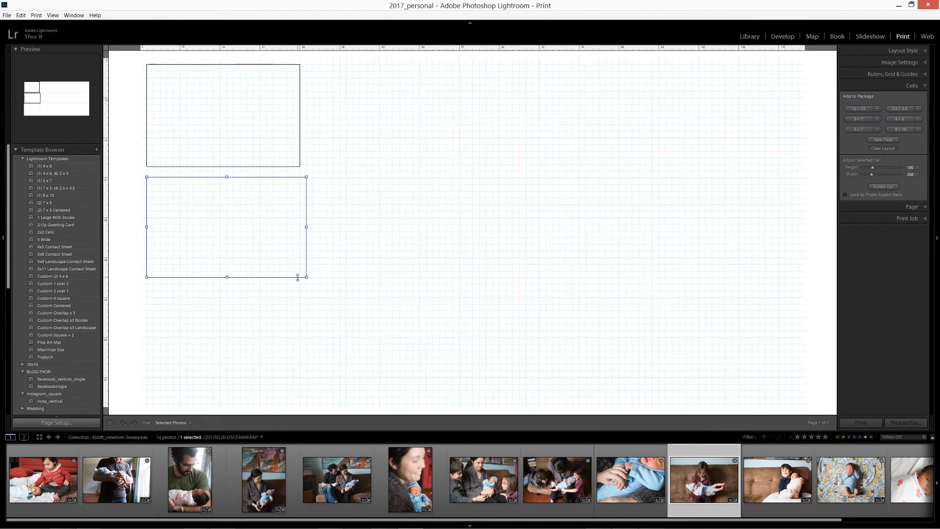
drag(306, 227, 300, 227)
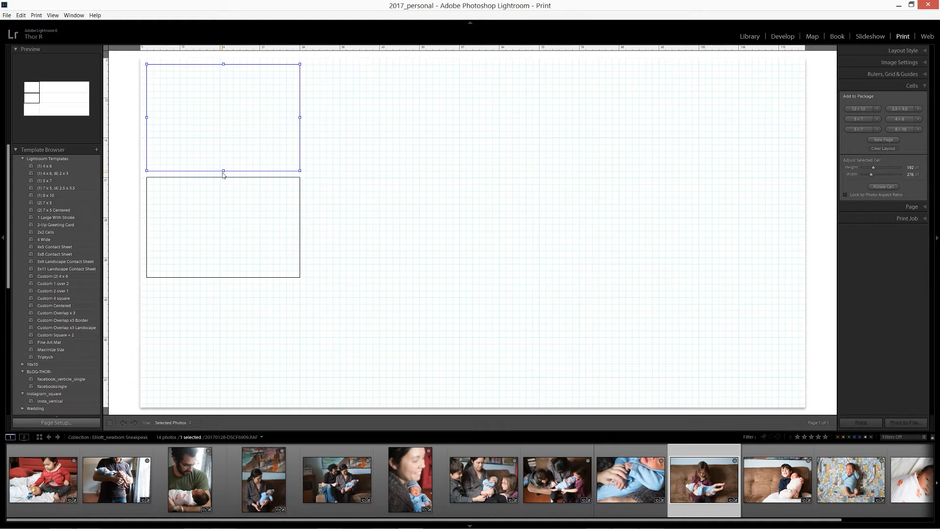
mouse_move(304, 117)
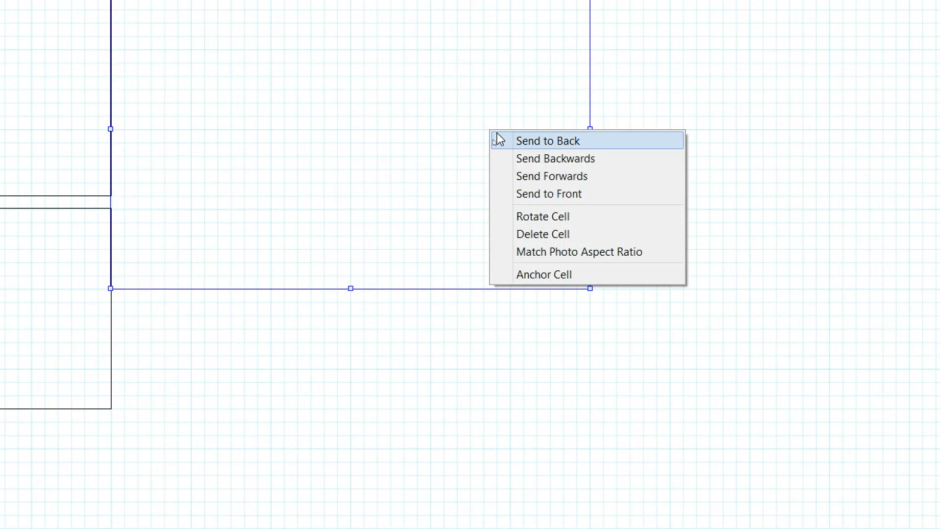
click(548, 141)
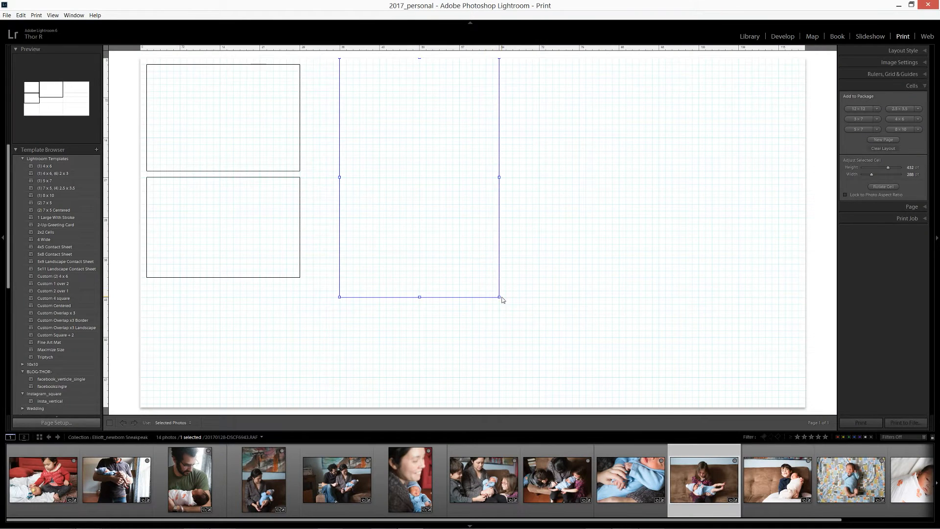
drag(499, 297, 461, 257)
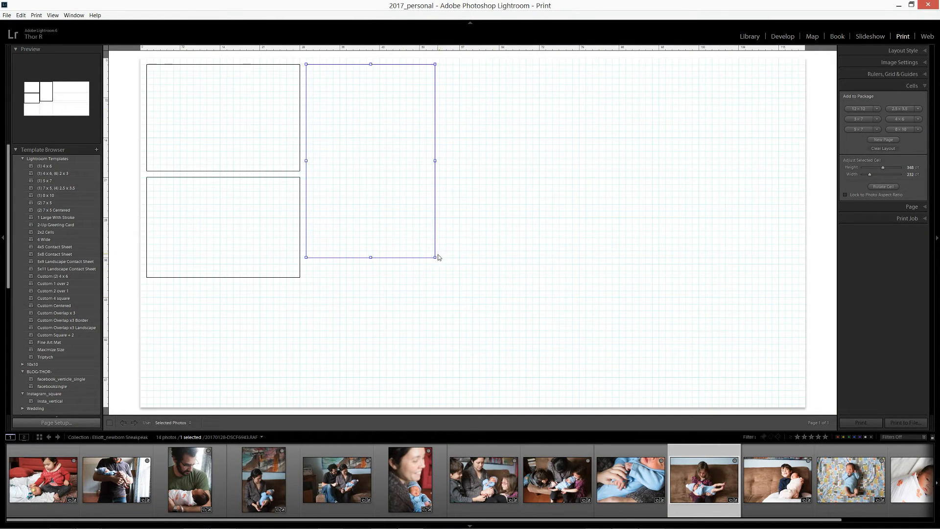
drag(435, 257, 442, 271)
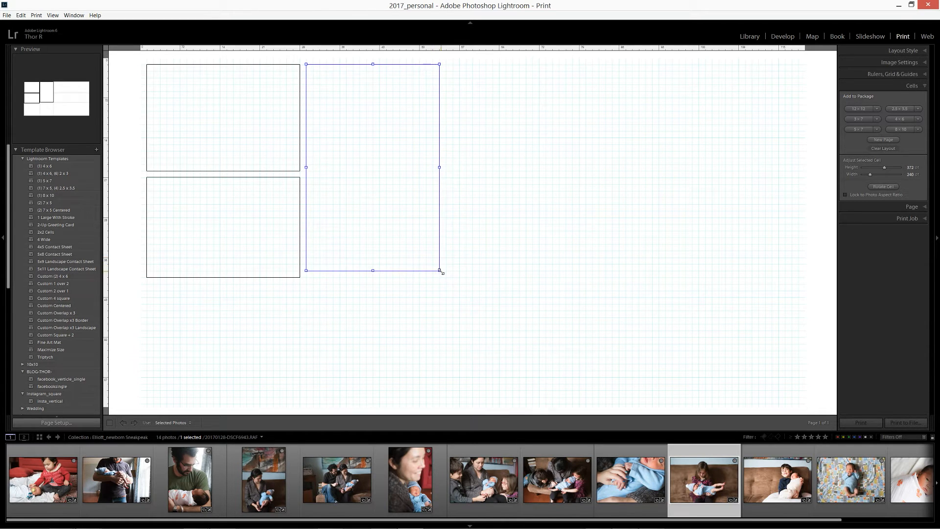
drag(440, 272, 447, 277)
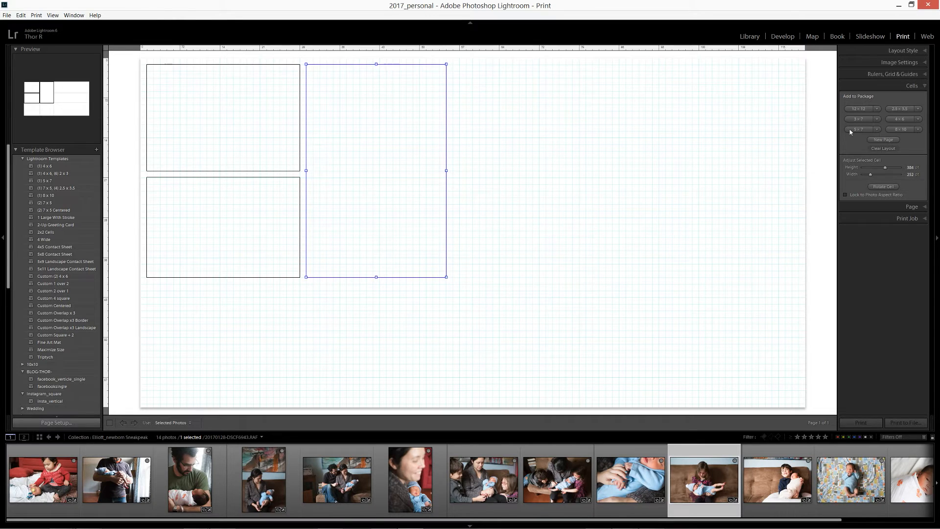
Add a fourth cell, shrink it to a small landscape and place it at the top beside the tall cell.
click(860, 109)
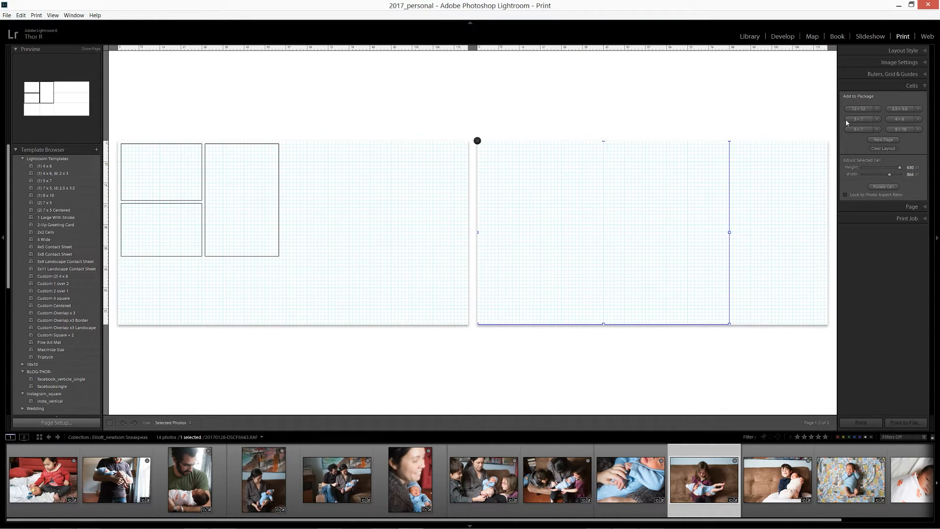
mouse_move(481, 186)
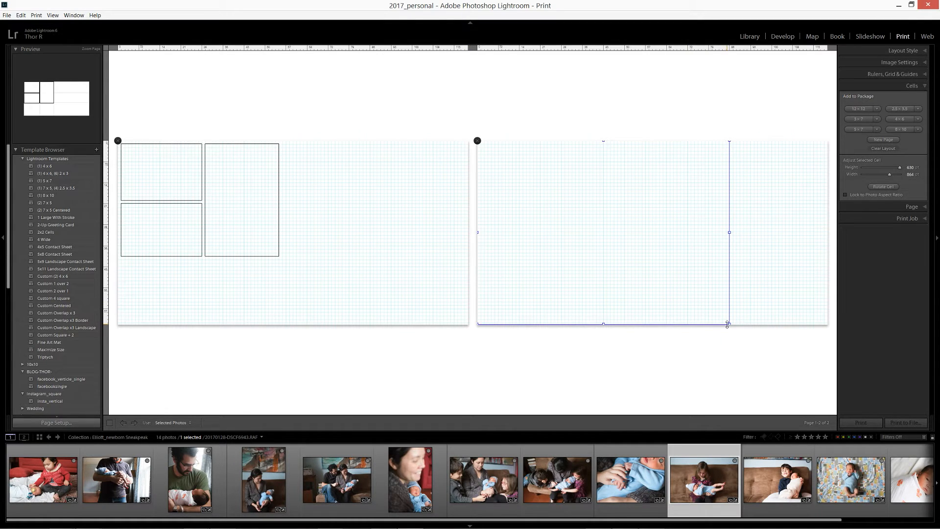
drag(727, 324, 649, 265)
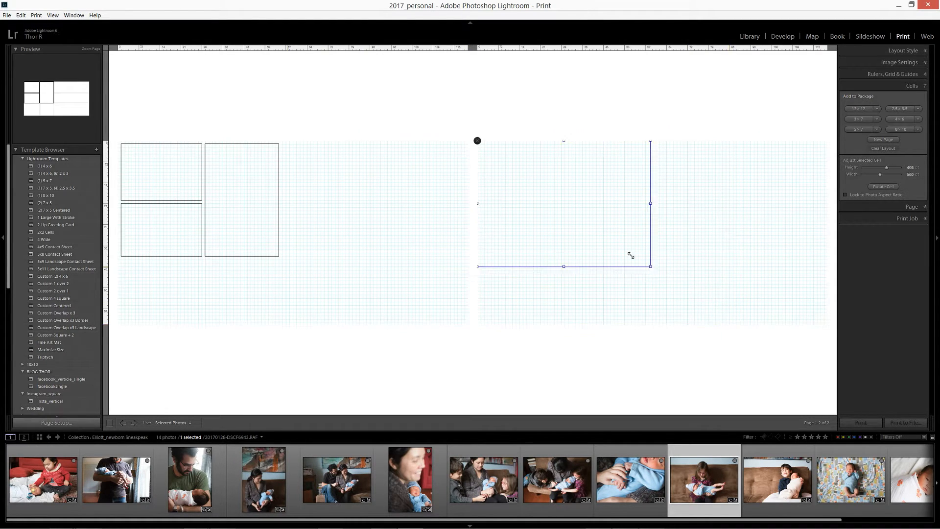
drag(631, 255, 584, 232)
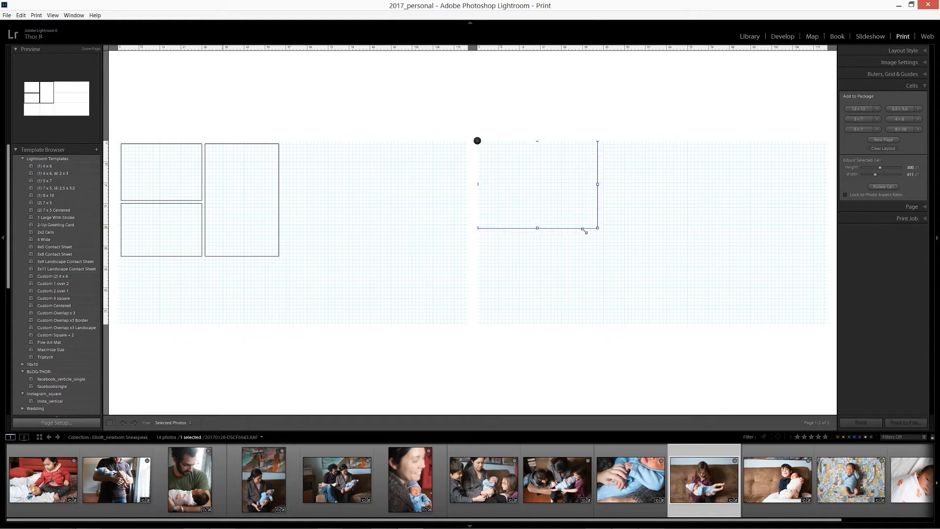
drag(585, 228, 524, 192)
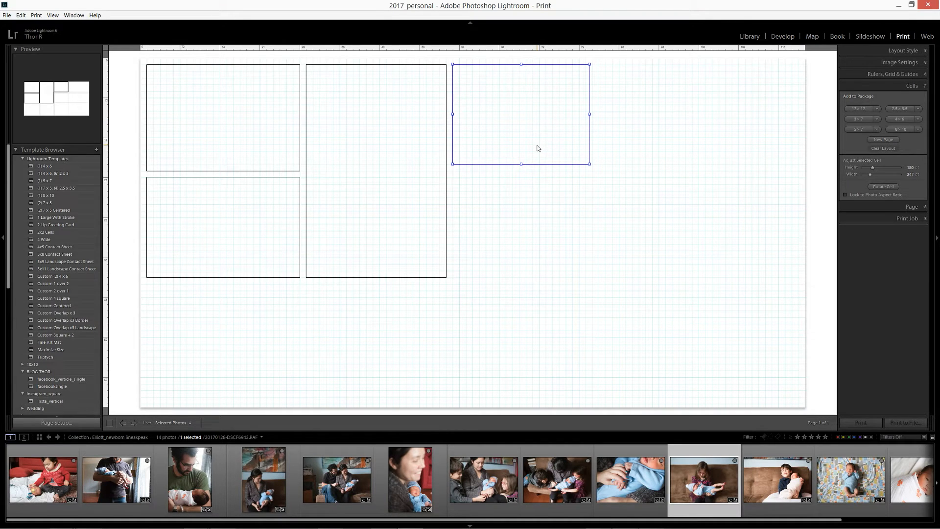
mouse_move(482, 282)
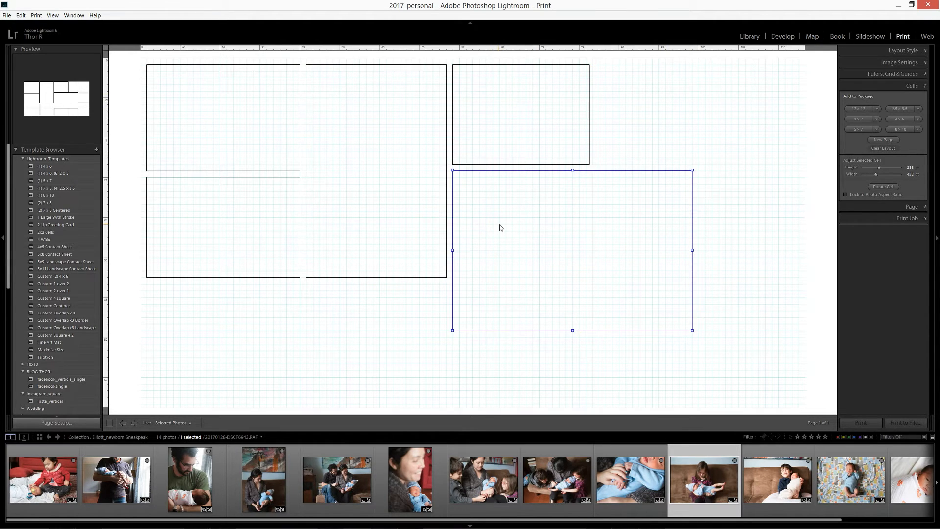
Fit a fifth cell below the fourth to form a second stacked pair and delete the stray extra cell.
drag(692, 330, 601, 270)
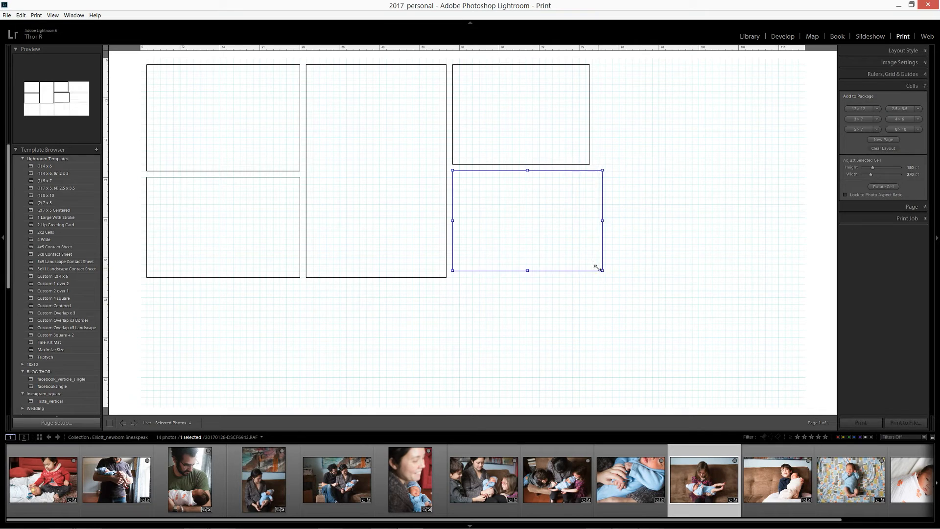
drag(602, 220, 600, 224)
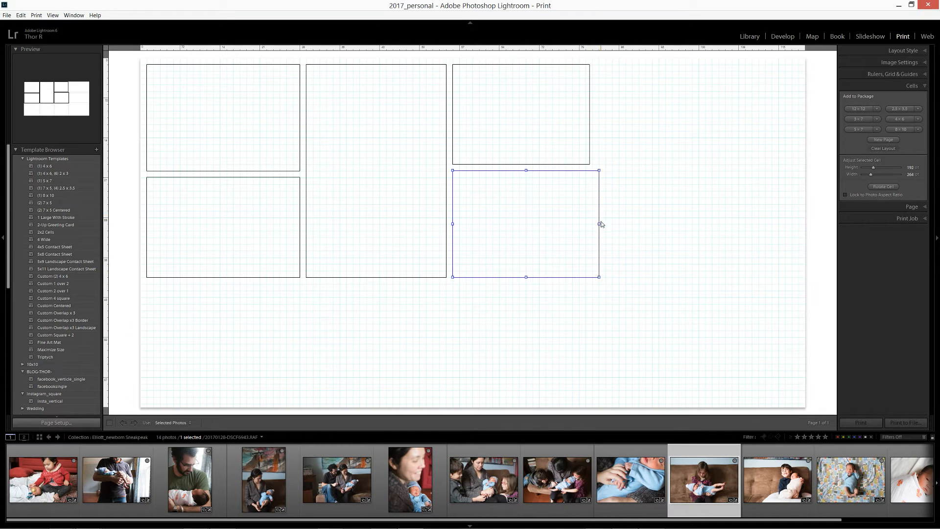
drag(598, 224, 593, 223)
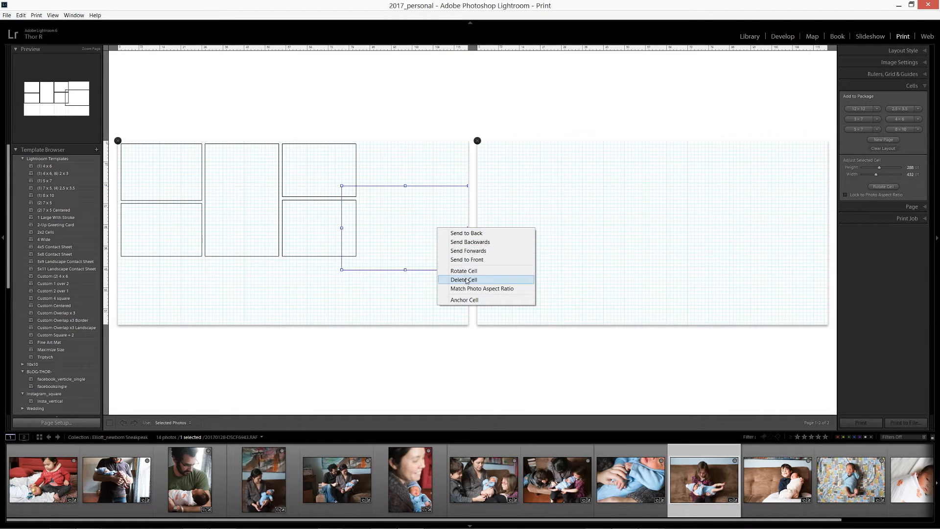
click(464, 270)
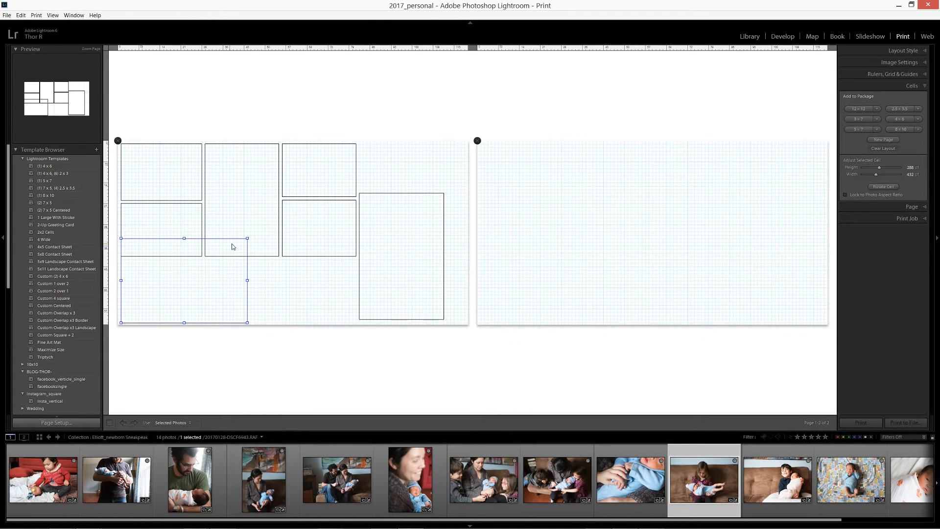
Arrange three wide bottom cells under the columns, stretching the last to the layout's right edge.
drag(246, 238, 222, 255)
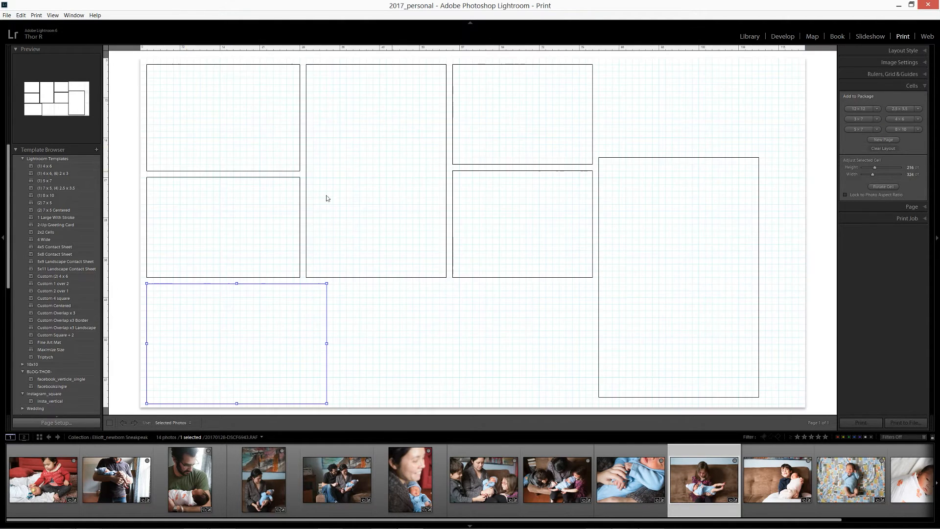
mouse_move(313, 319)
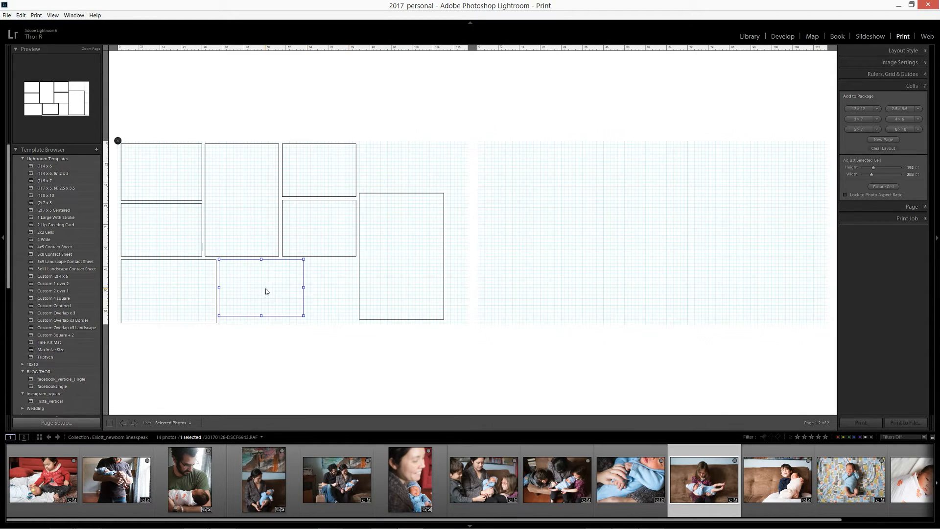
mouse_move(276, 303)
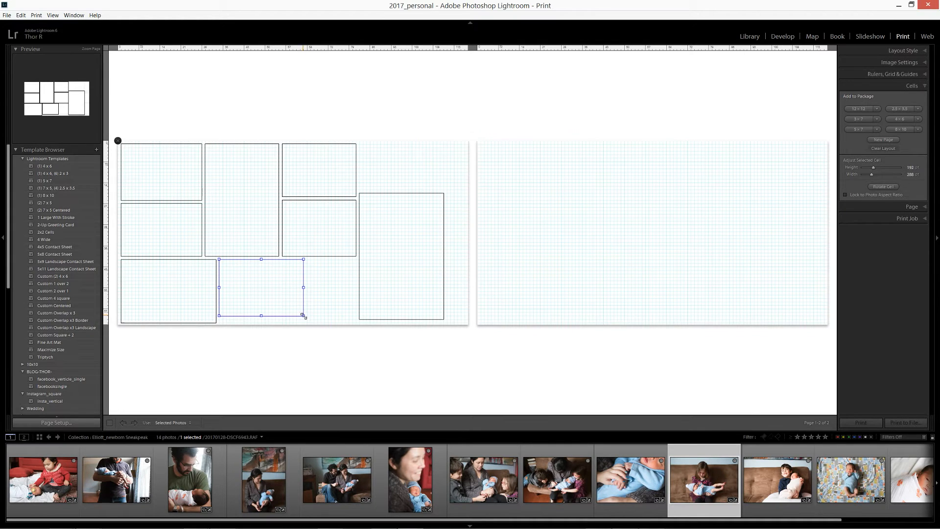
drag(303, 316, 311, 324)
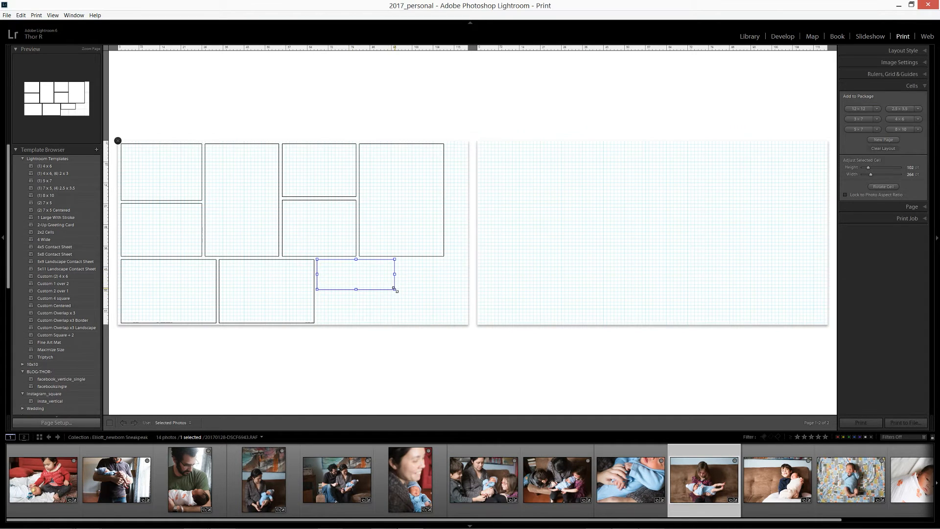
drag(395, 289, 442, 322)
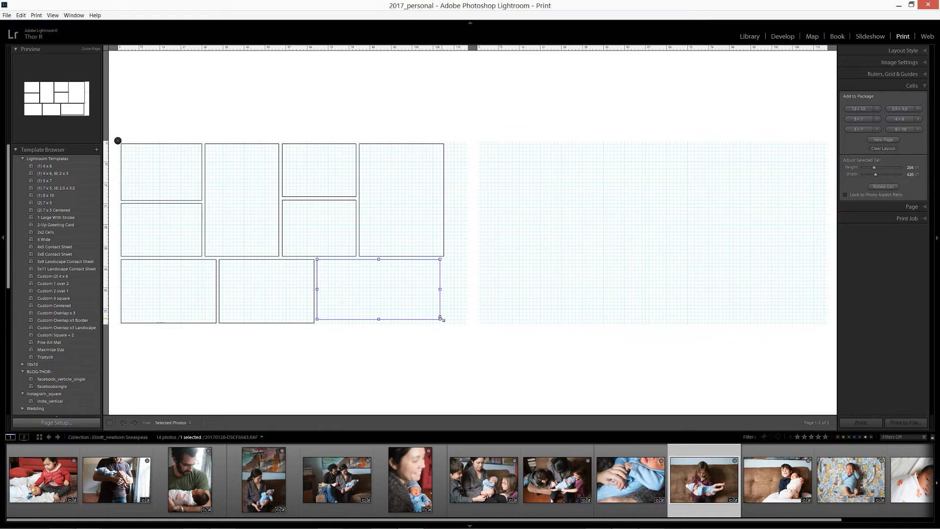
drag(442, 318, 443, 322)
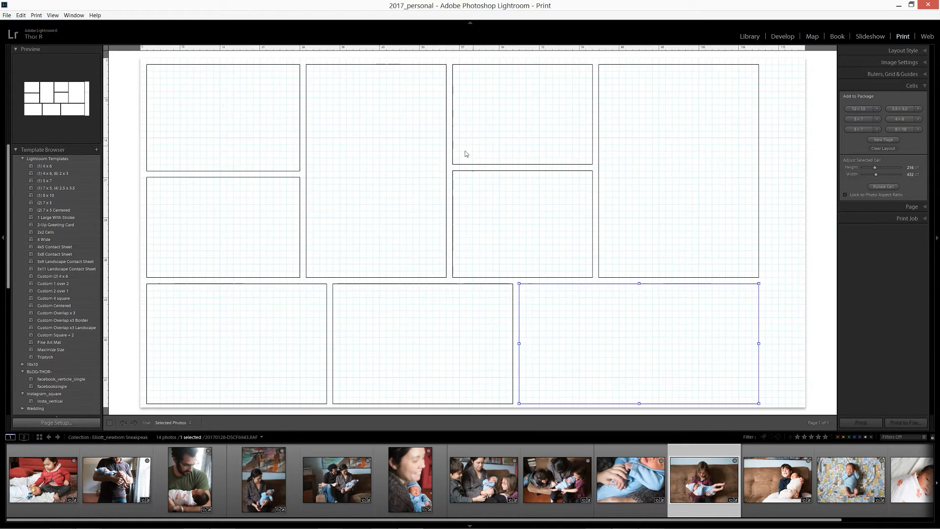
mouse_move(587, 260)
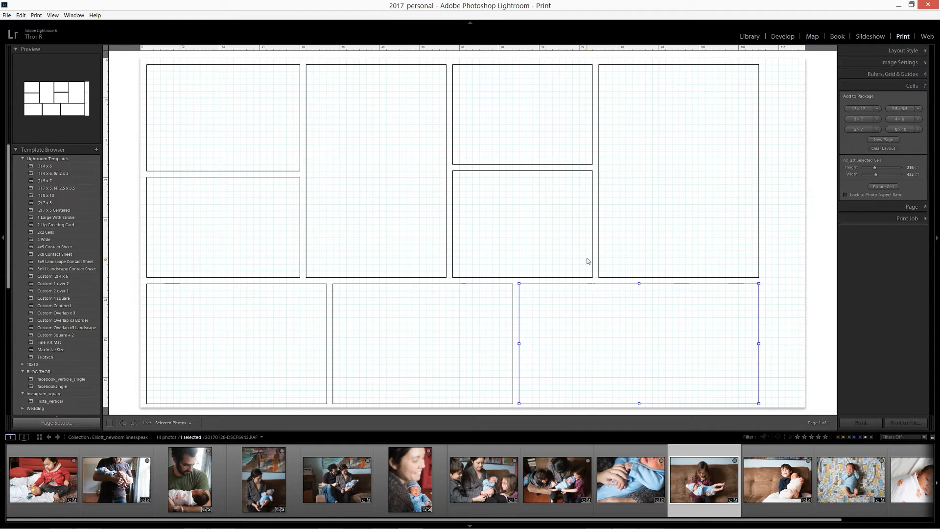
mouse_move(768, 237)
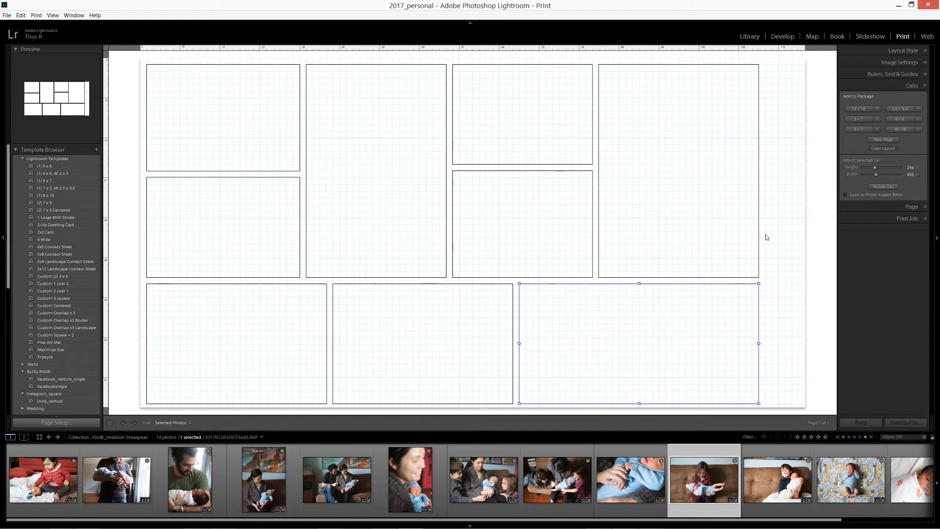
mouse_move(694, 127)
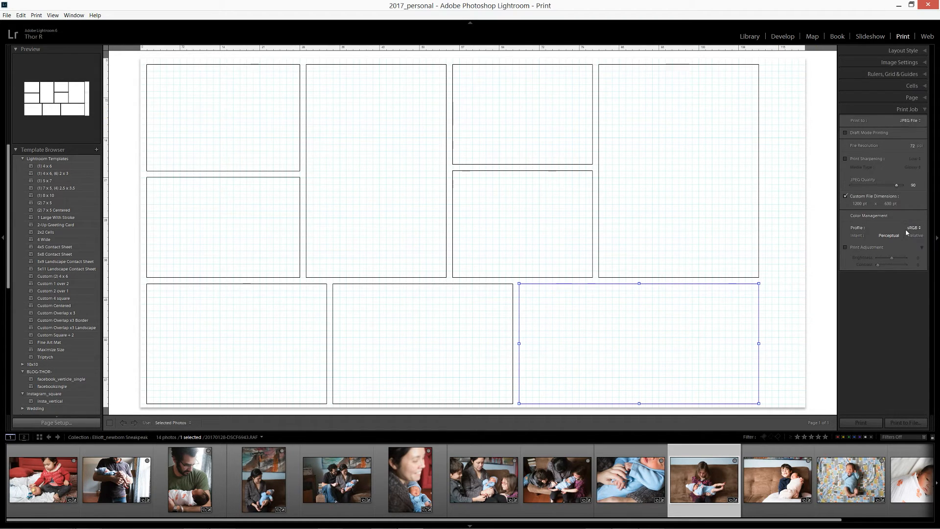
Narrow the custom file page width so the JPEG page hugs the nine-cell collage.
click(856, 204)
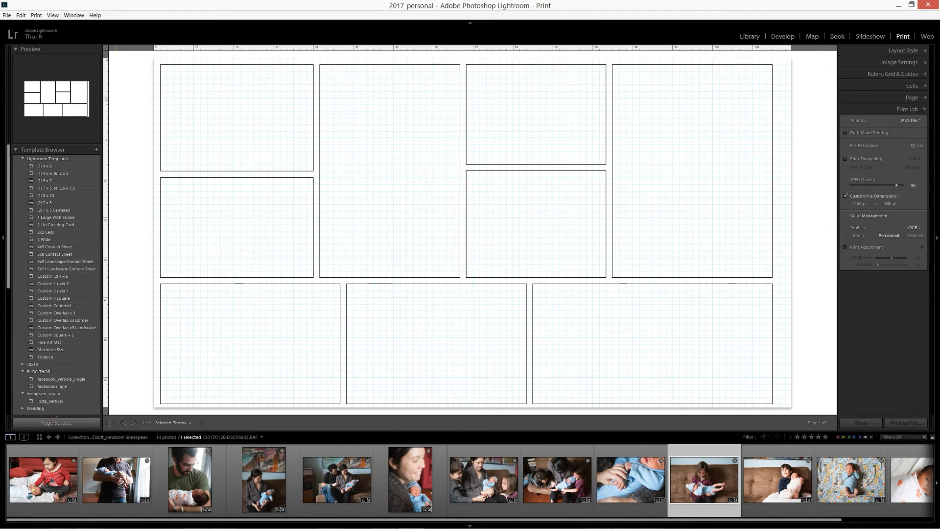
click(856, 203)
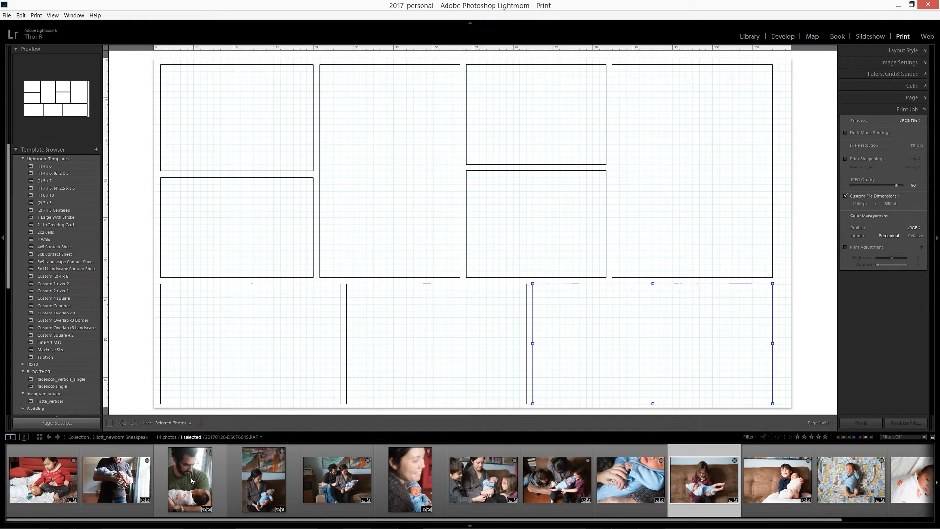
Fill collage cells with newborn and family photos from the filmstrip, including the bottom-middle cell.
click(190, 480)
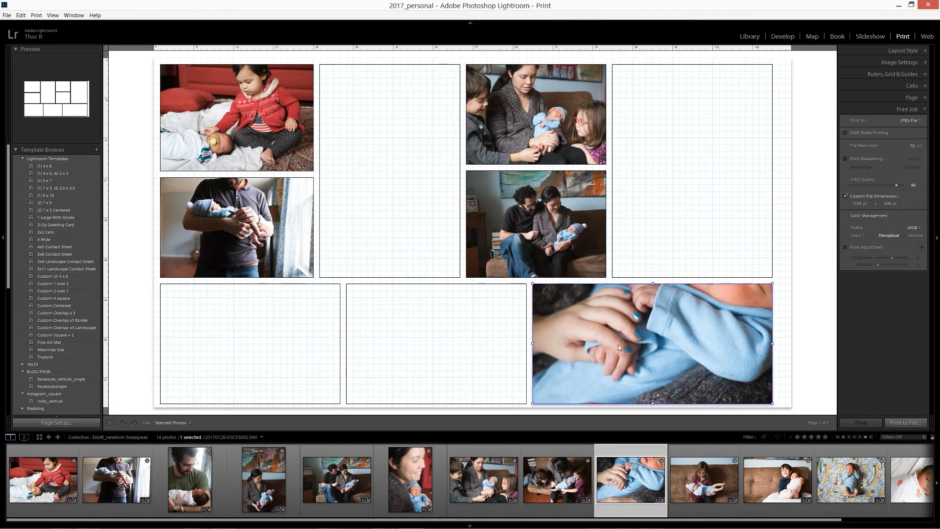
click(483, 481)
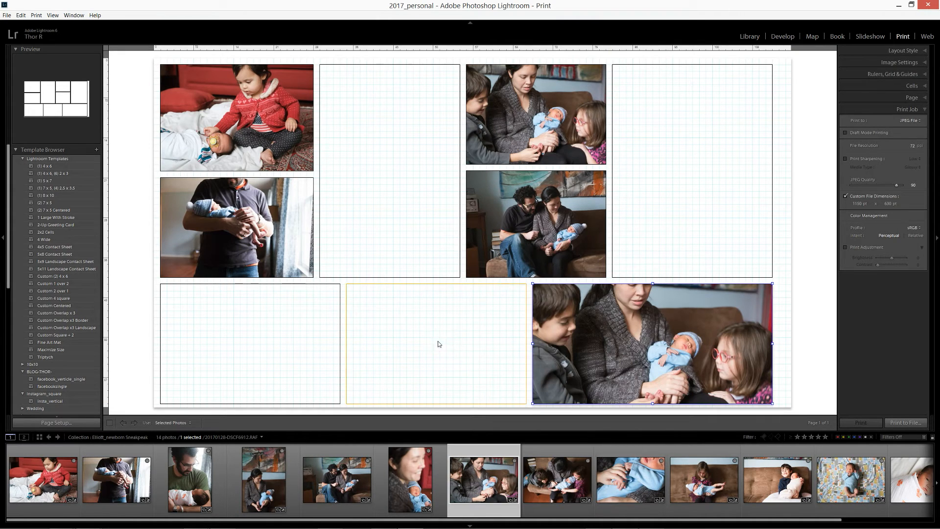
drag(629, 480, 437, 343)
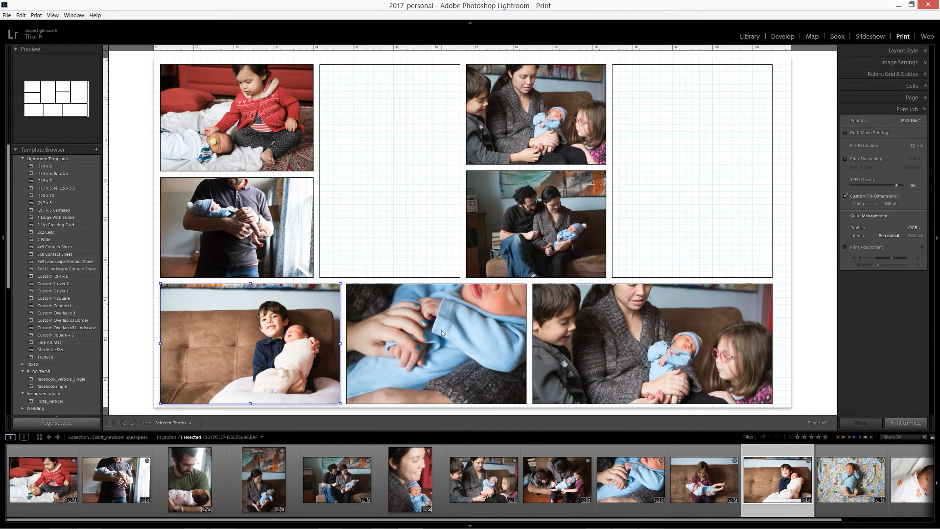
mouse_move(449, 345)
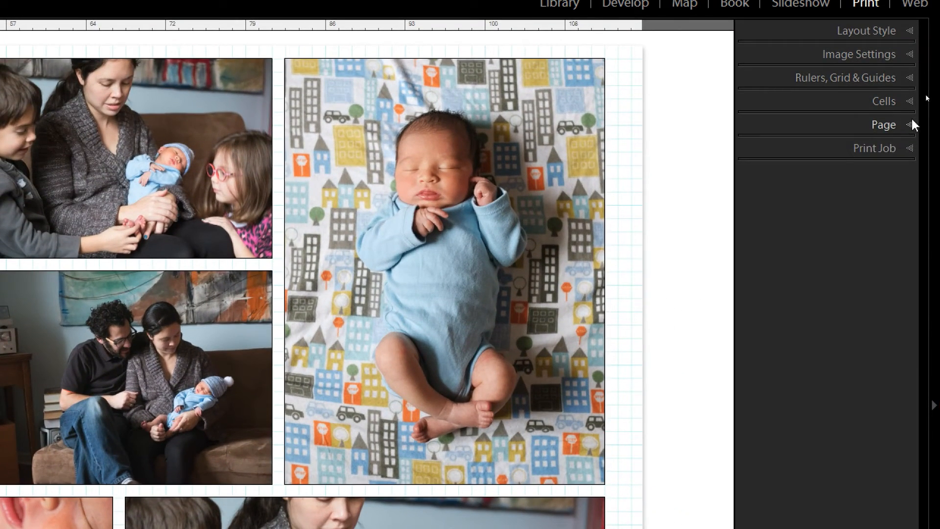
Enable a graphical identity plate and browse for its logo in the logos_thortography folder.
click(883, 125)
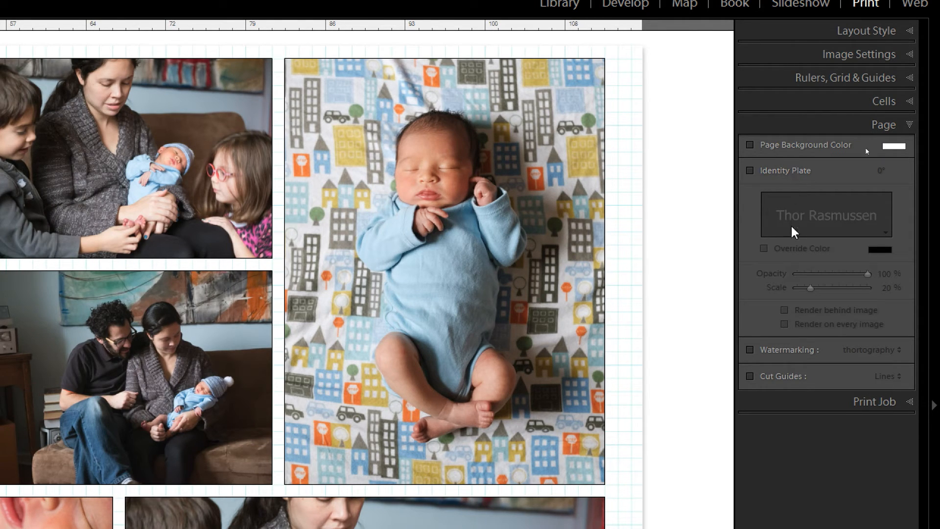
click(750, 170)
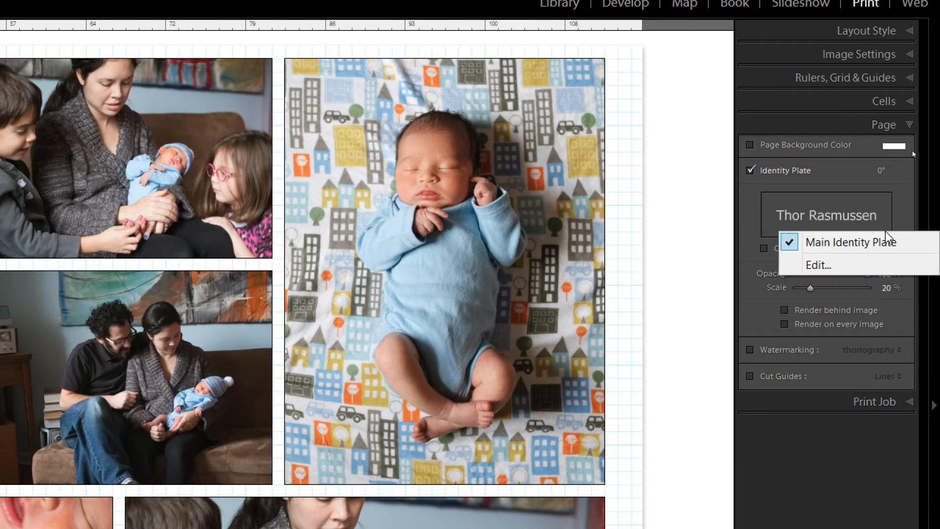
click(818, 264)
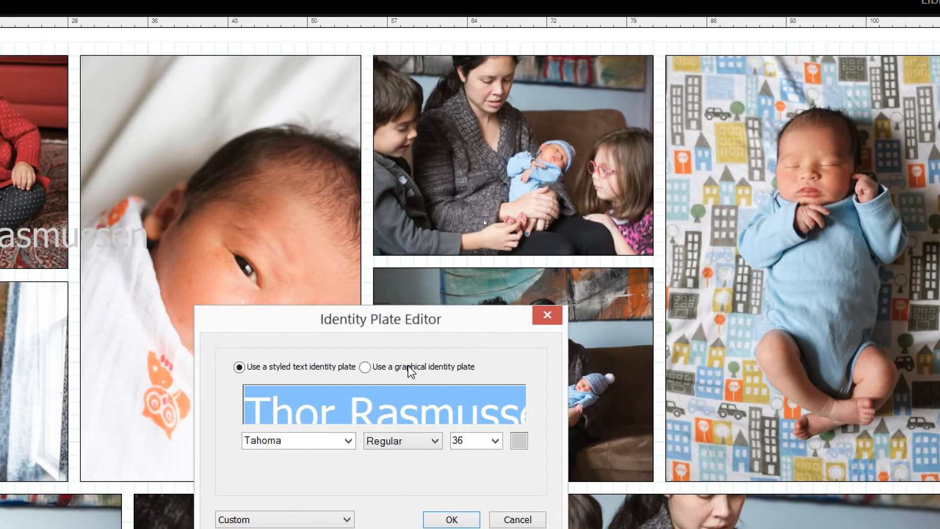
click(364, 366)
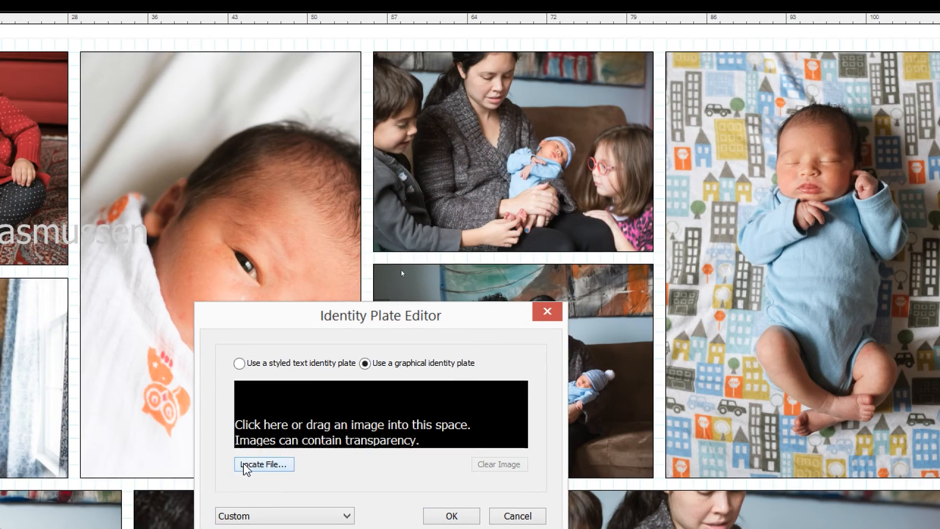
click(264, 464)
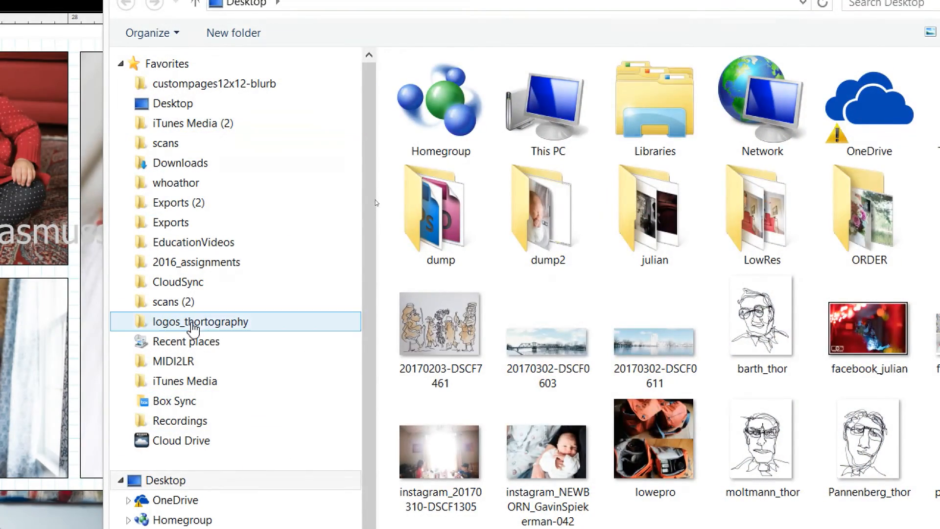
double_click(200, 322)
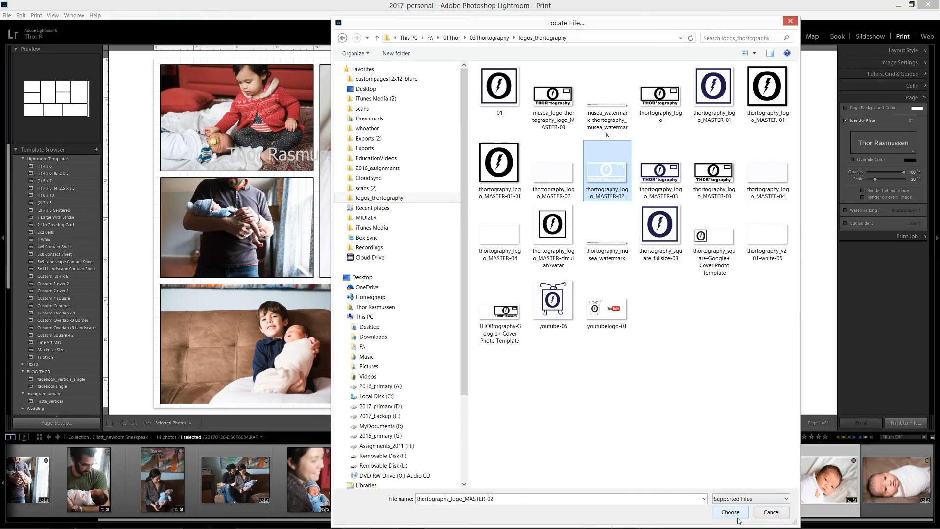
Apply thortography_logo_MASTER-02 as the identity plate and place it in the bottom-right photo's upper-right corner.
click(730, 512)
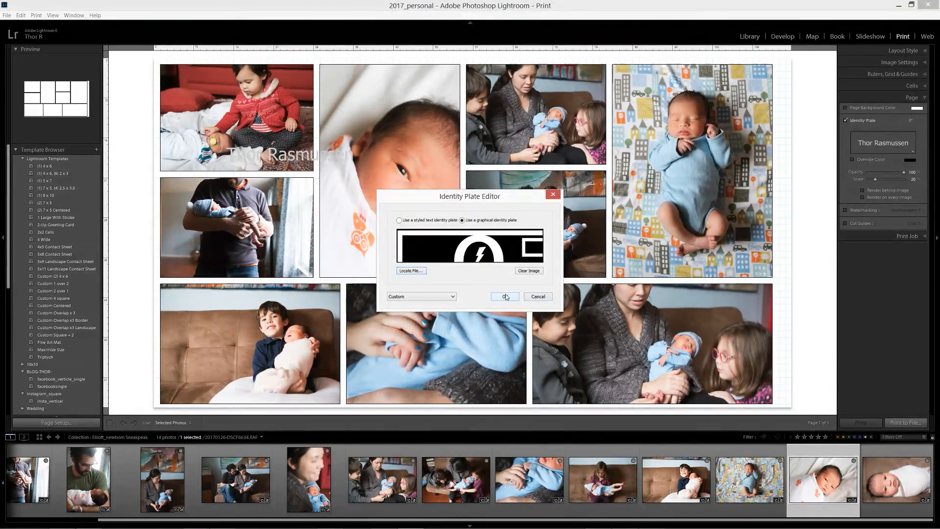
click(506, 296)
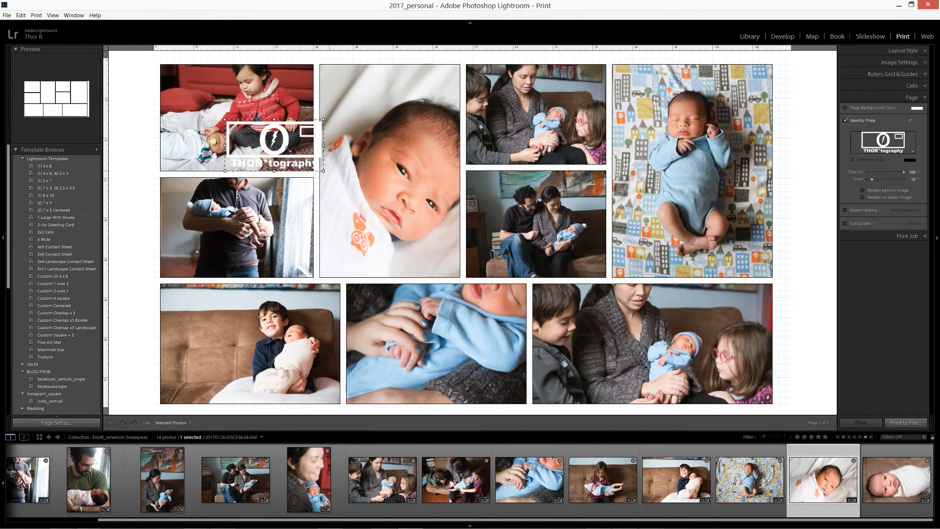
drag(282, 148, 645, 353)
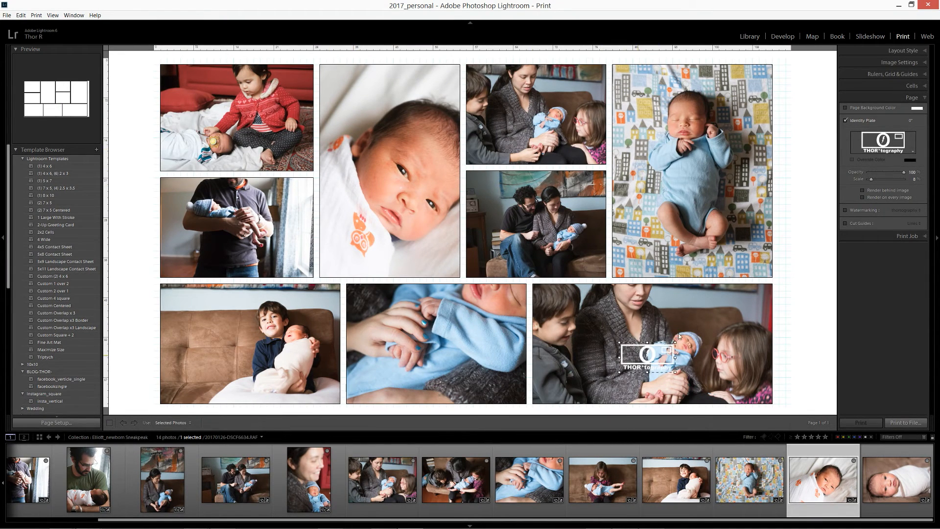
drag(644, 354, 729, 303)
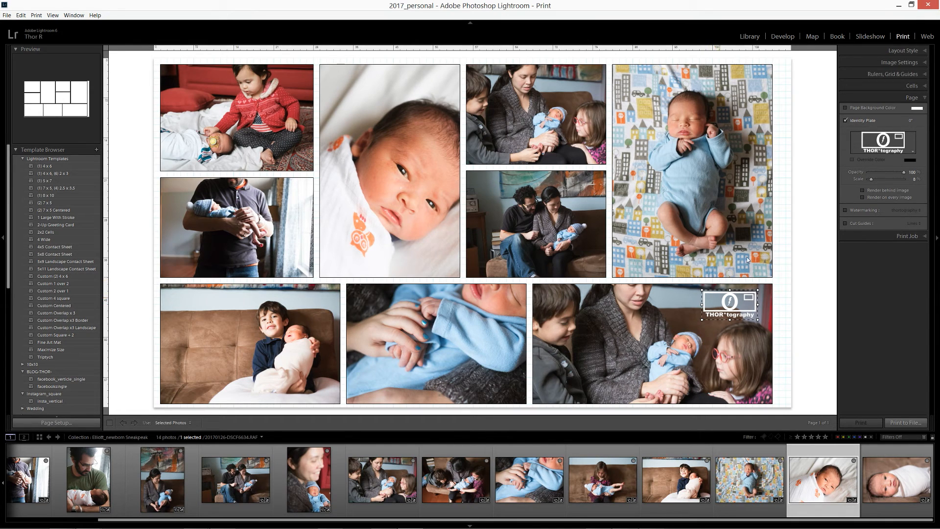
click(863, 198)
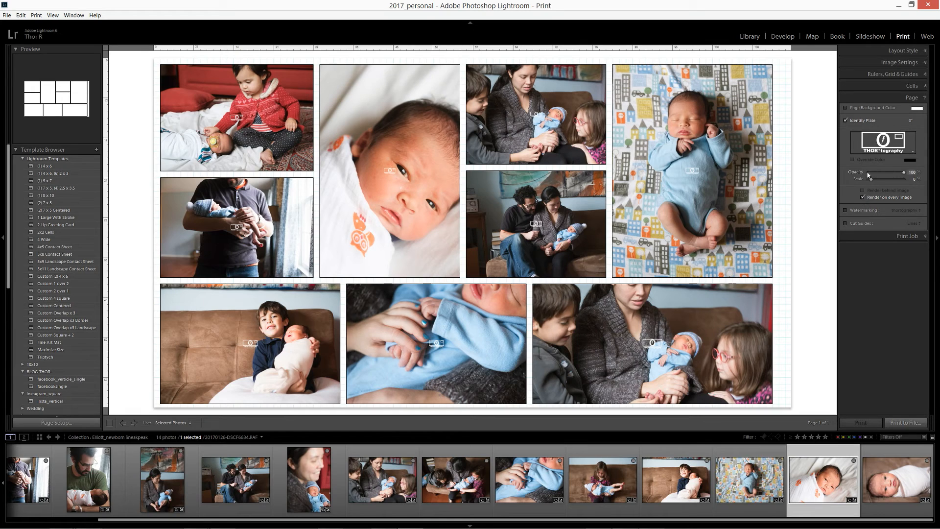
click(655, 343)
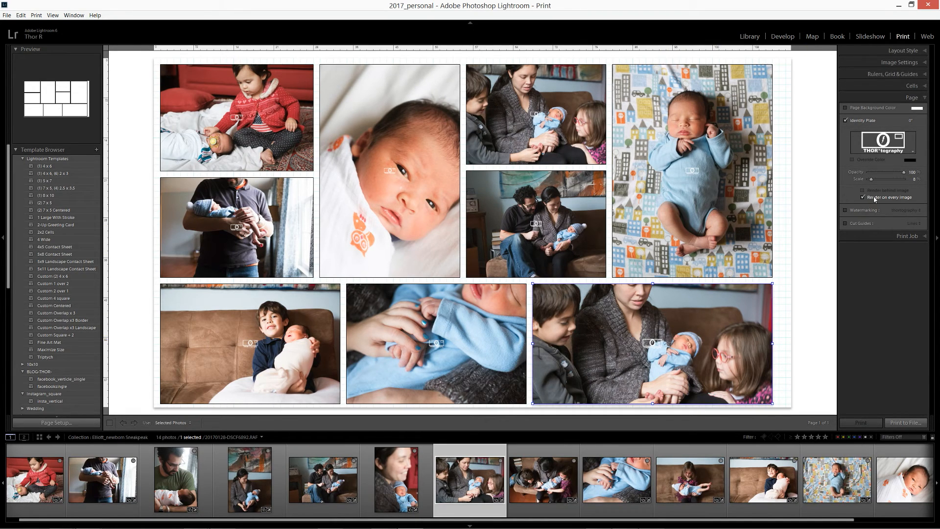
click(863, 197)
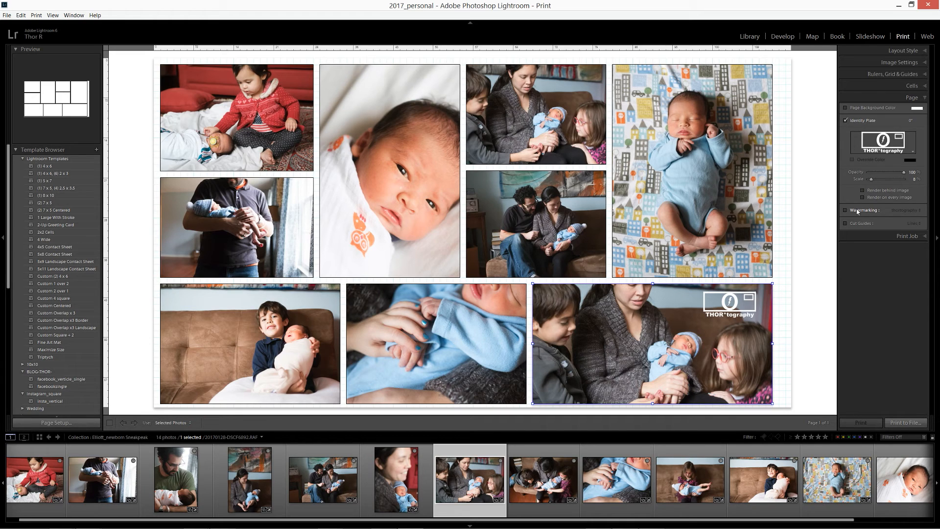
Turn off the Identity Plate logo and apply the thortography watermark preset to all photos.
click(846, 209)
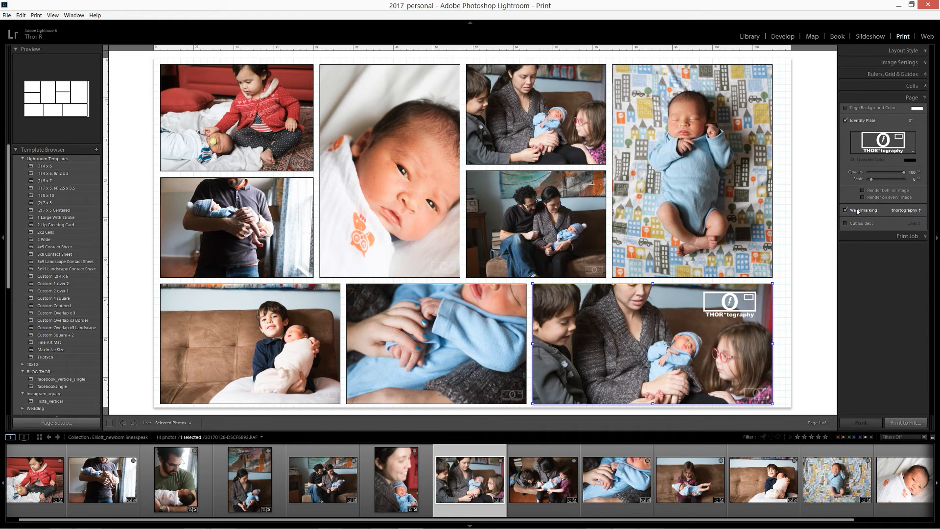
click(846, 120)
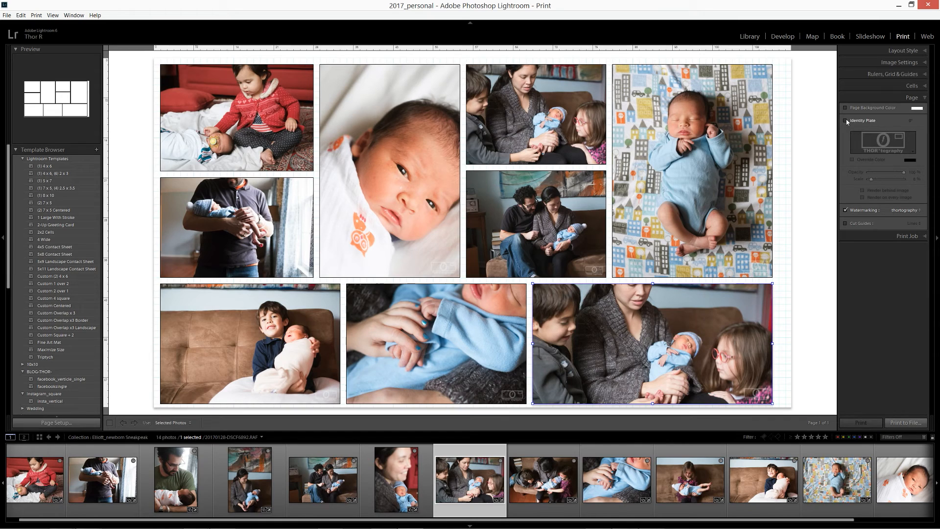
click(905, 209)
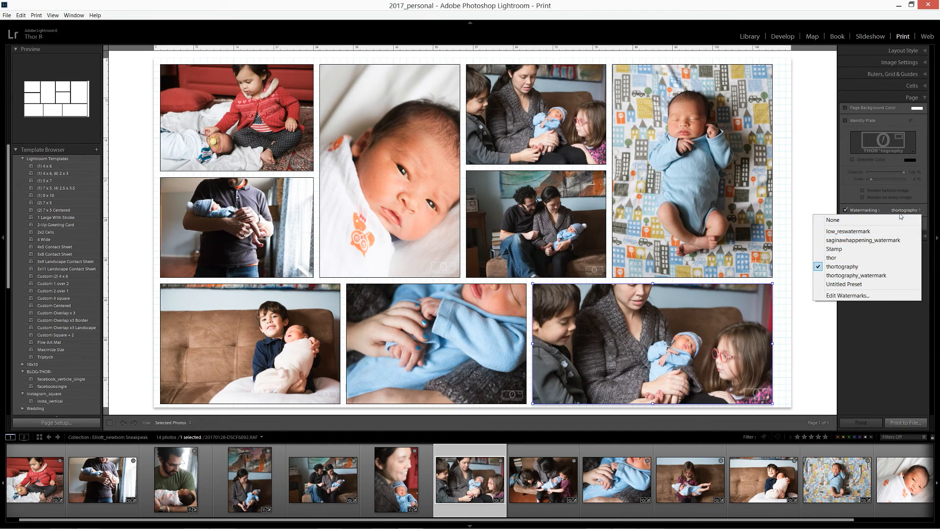
mouse_move(303, 87)
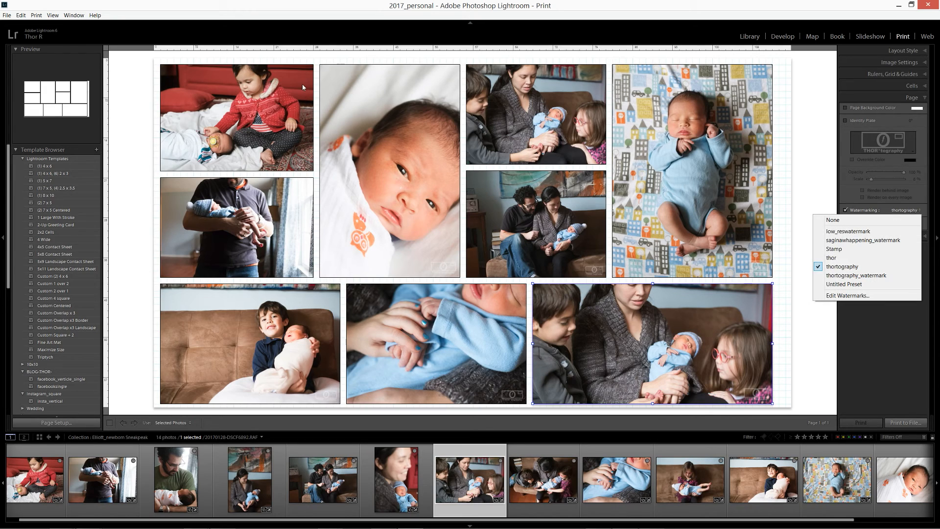
mouse_move(595, 4)
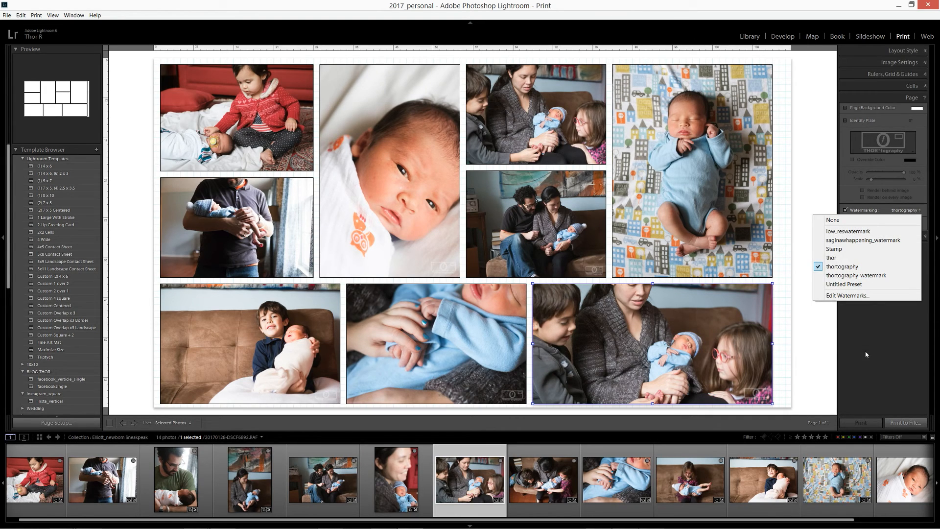
click(843, 266)
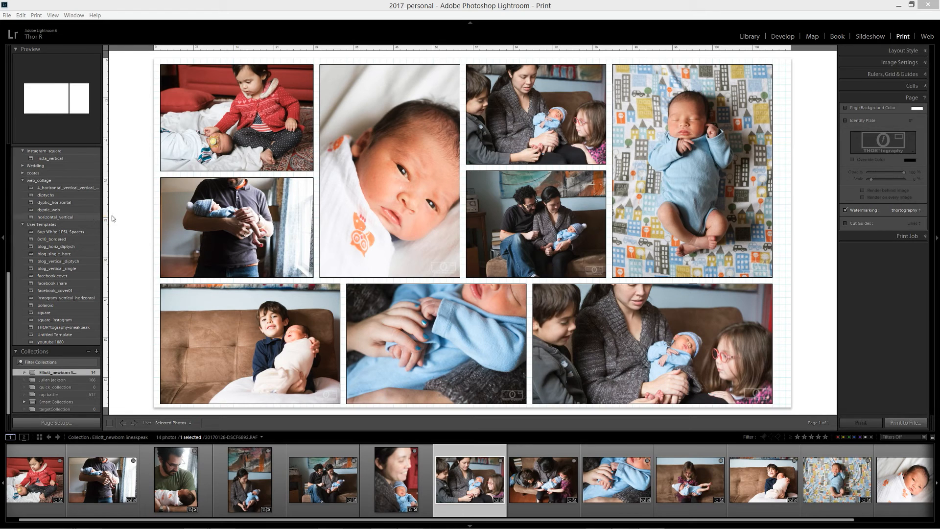
Create a new user template named 'THOR*tography-sneakpe' in the User Templates folder.
click(54, 216)
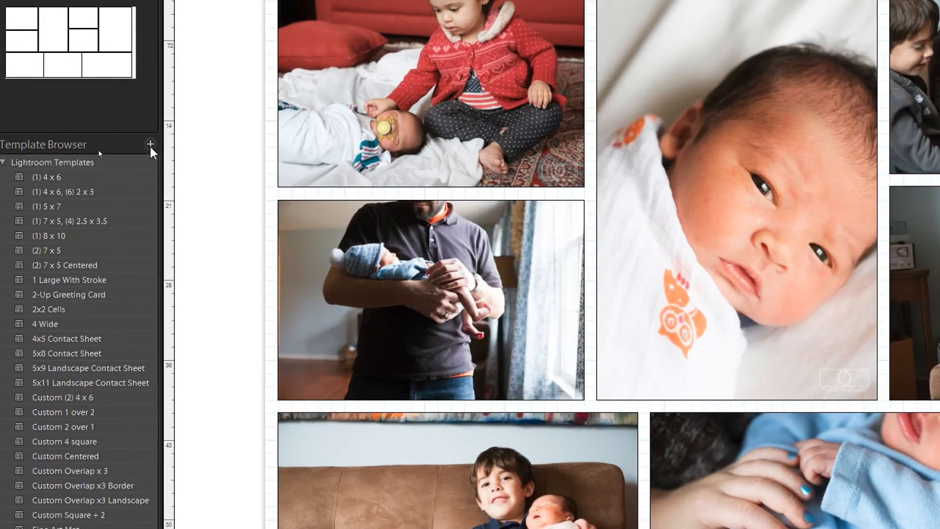
click(151, 144)
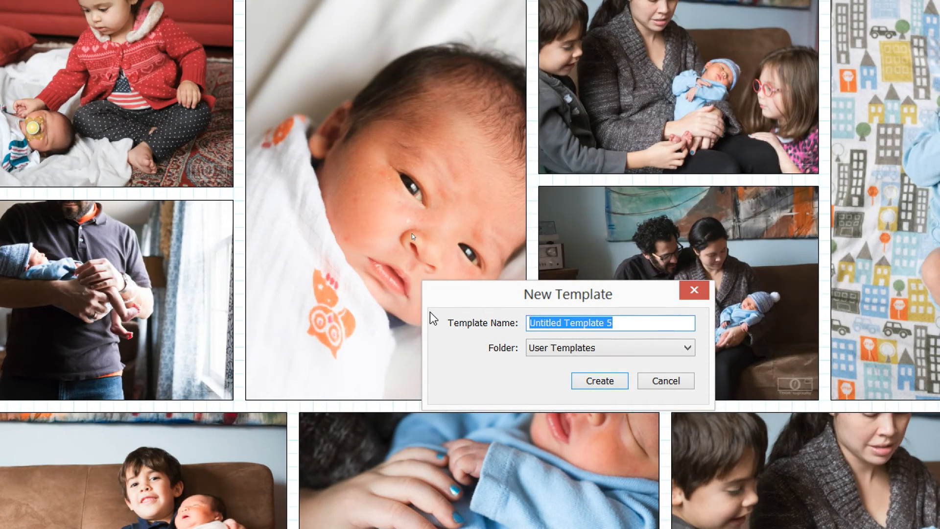
text(Thor)
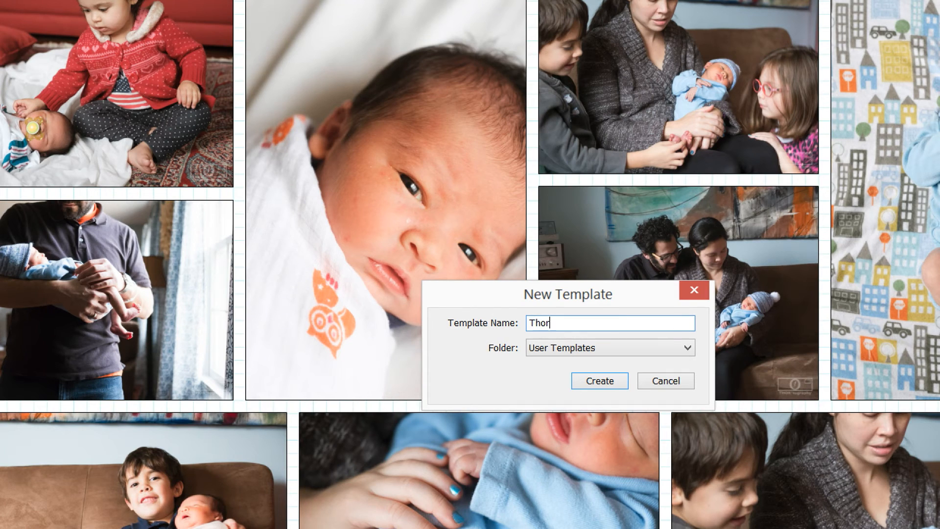
text(THOR)
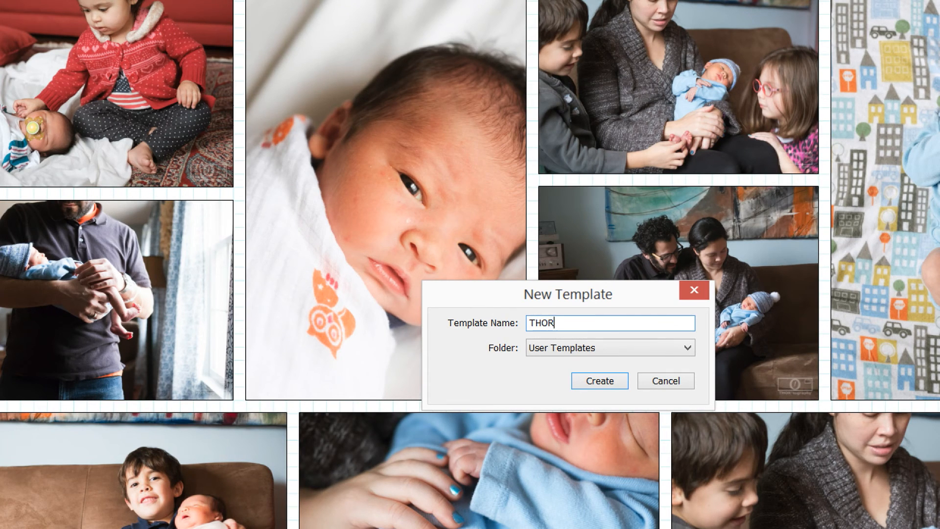
text(*tography)
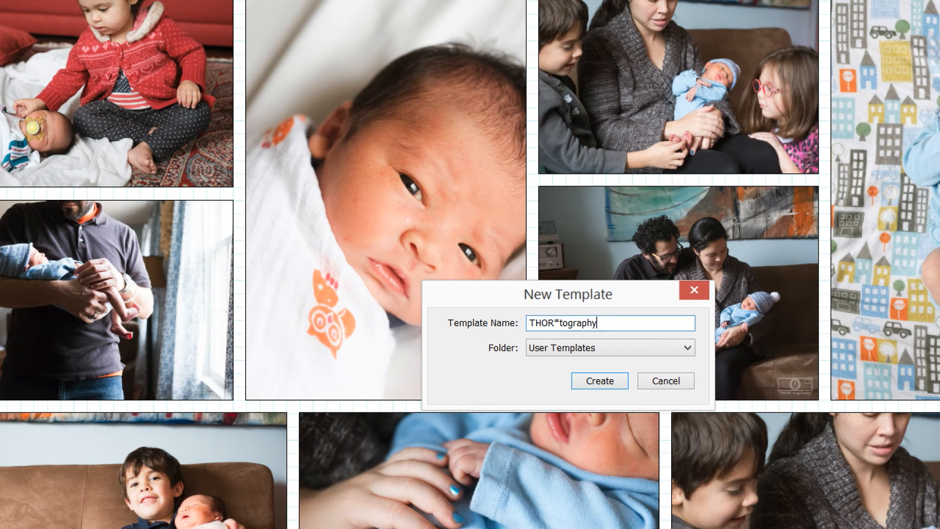
text(-sneakpe)
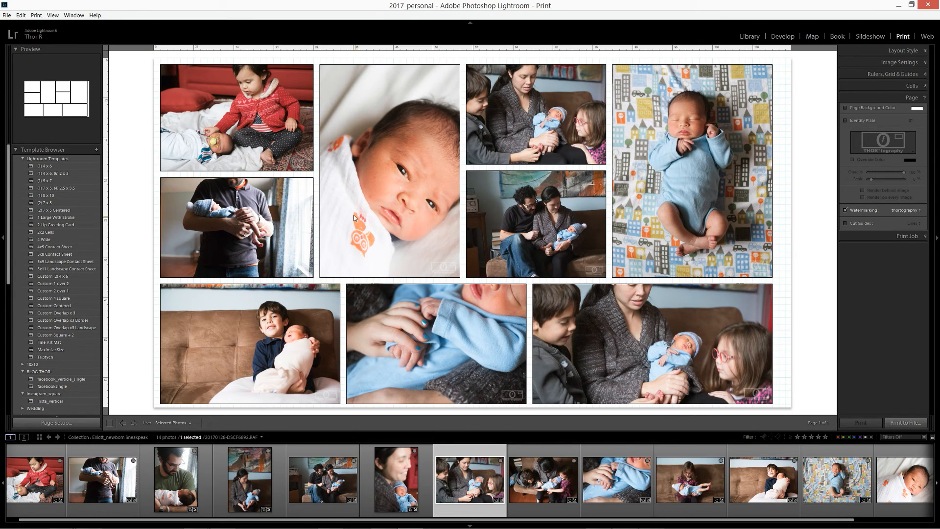
Print the page to file as lightroomTutorial.jpg on the Desktop, replacing the existing copy.
click(51, 173)
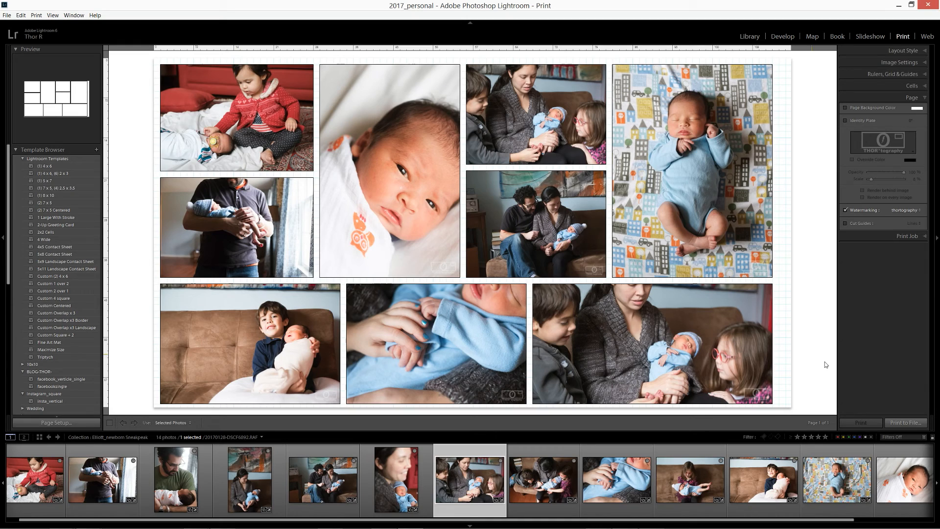
mouse_move(896, 419)
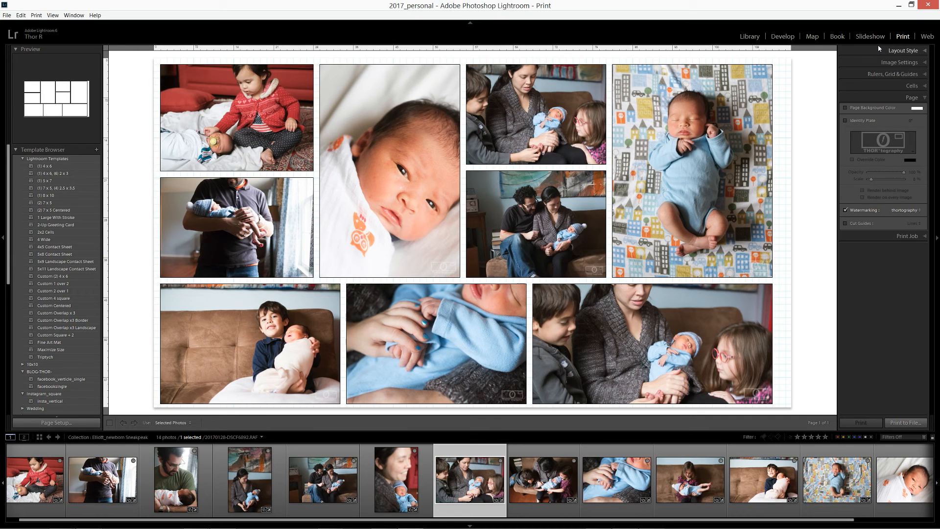
click(905, 423)
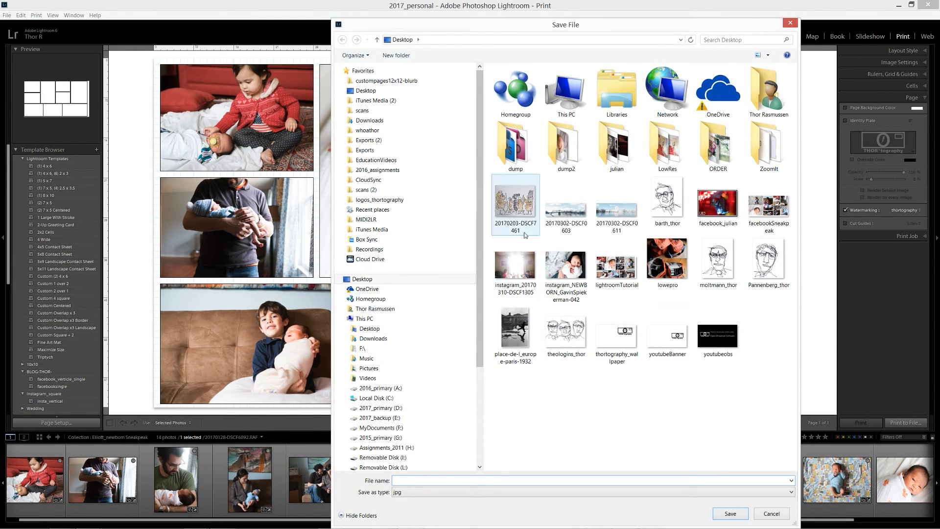
click(617, 260)
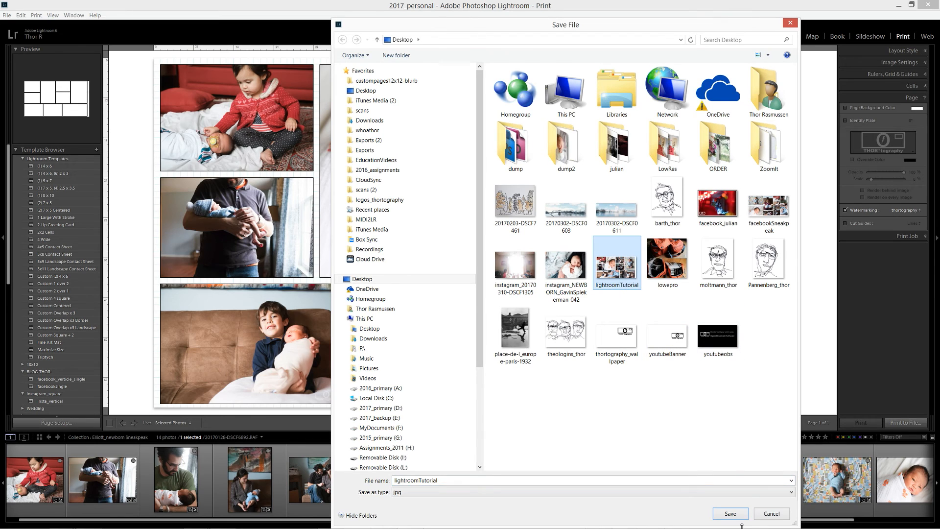
click(731, 513)
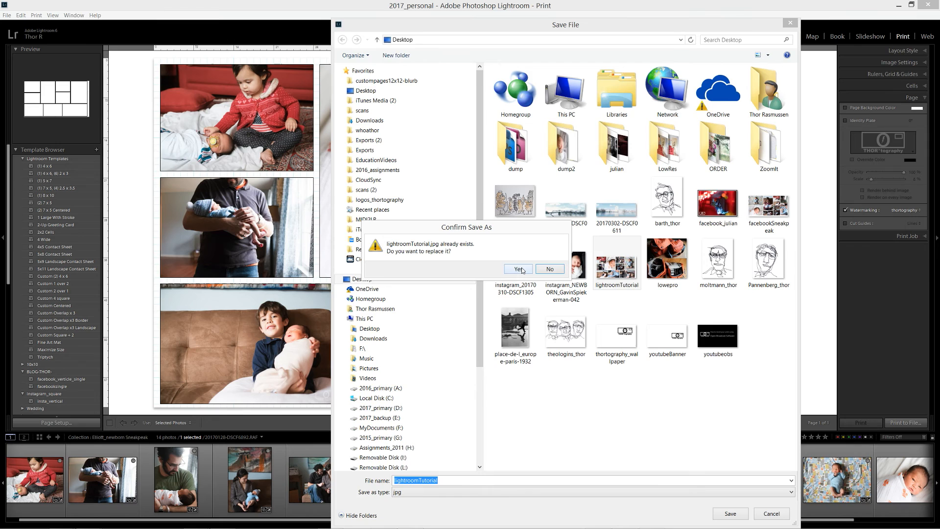
click(518, 268)
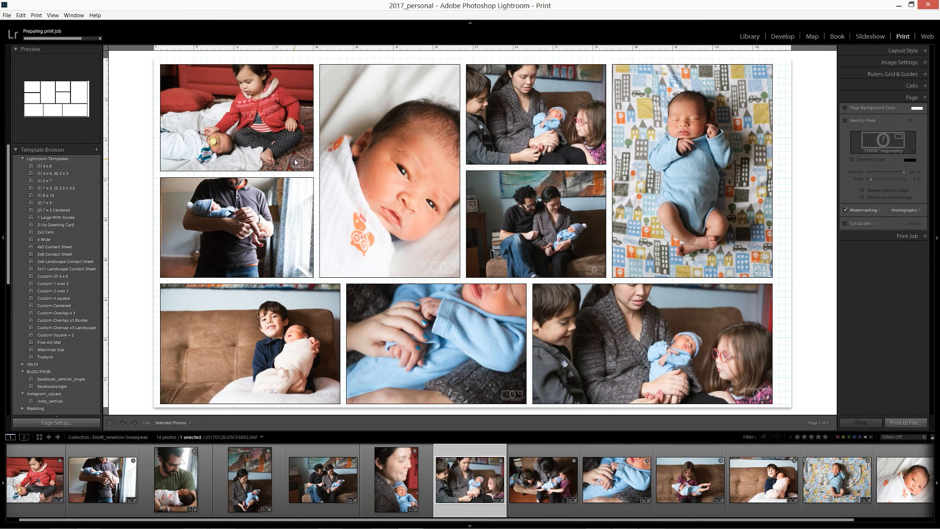
mouse_move(321, 155)
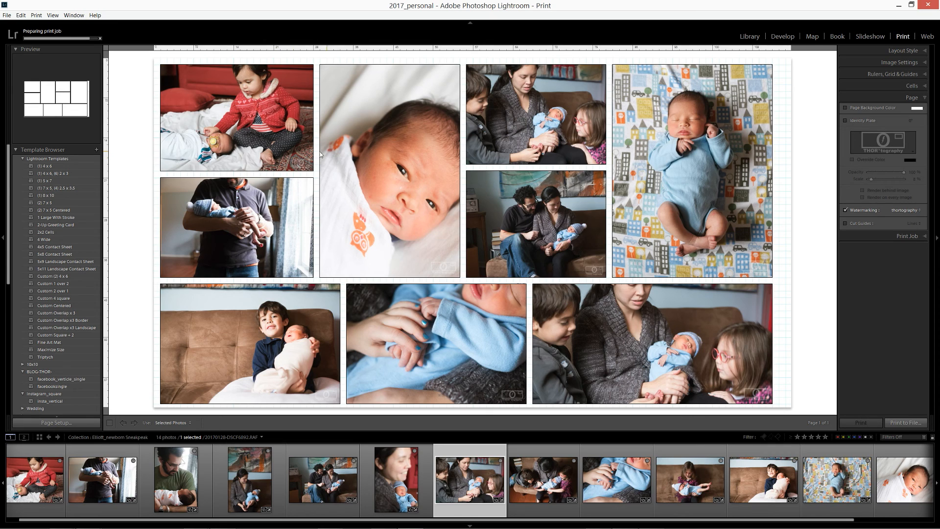
mouse_move(387, 196)
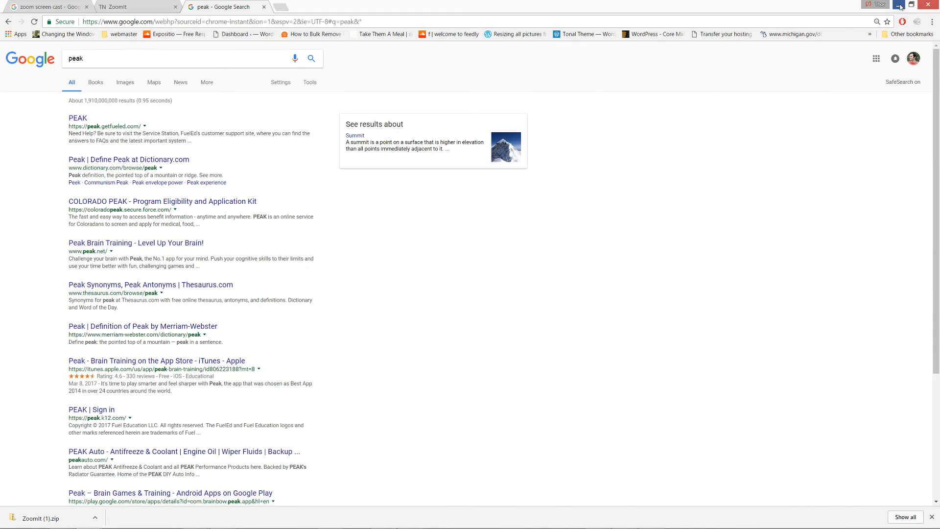
View the exported lightroomTutorial collage in Windows Photo Viewer, then close it.
click(901, 5)
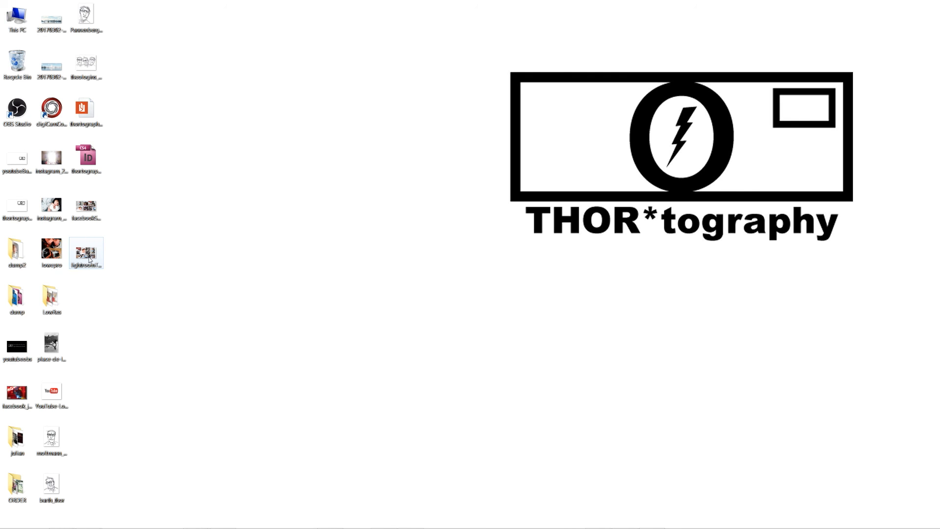
double_click(86, 252)
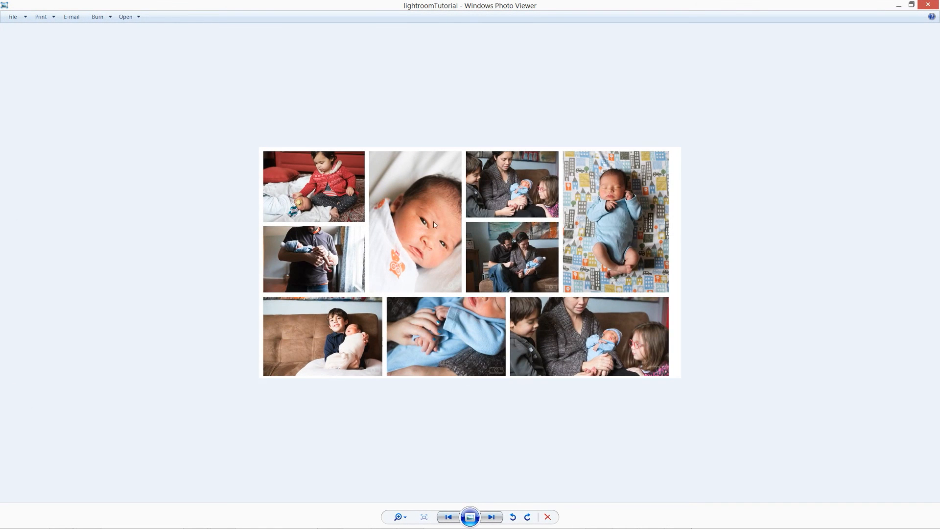
mouse_move(290, 227)
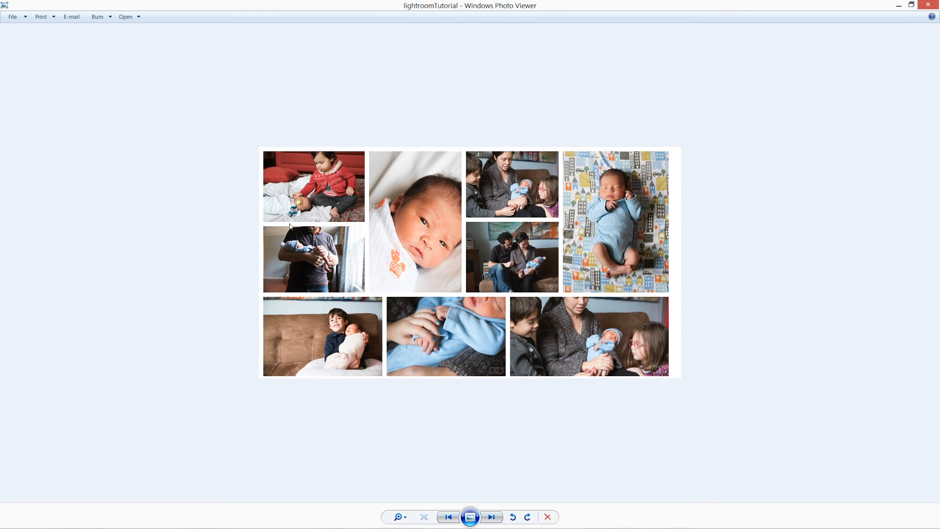
mouse_move(425, 358)
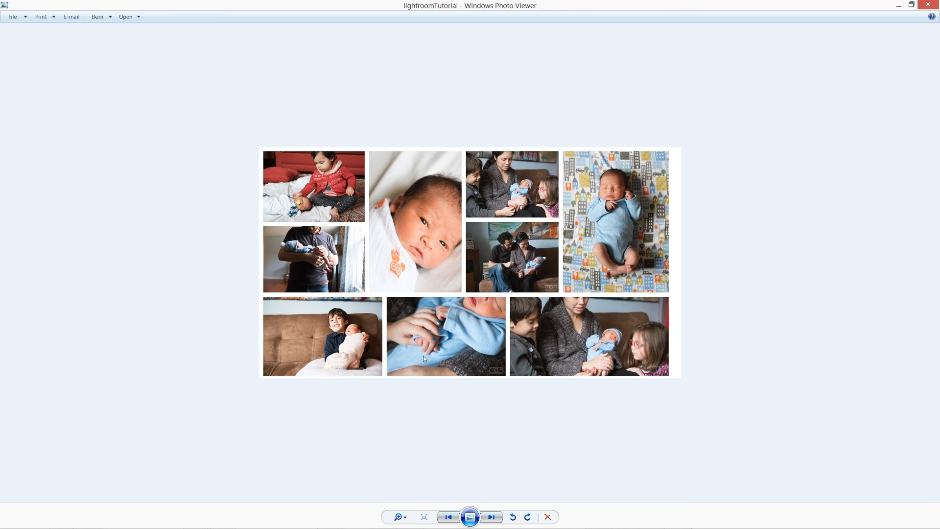
mouse_move(476, 297)
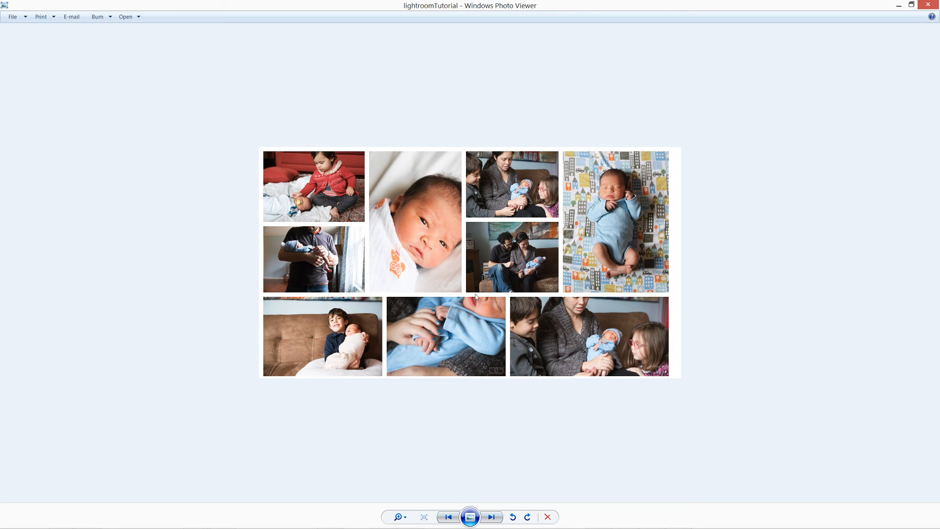
mouse_move(623, 319)
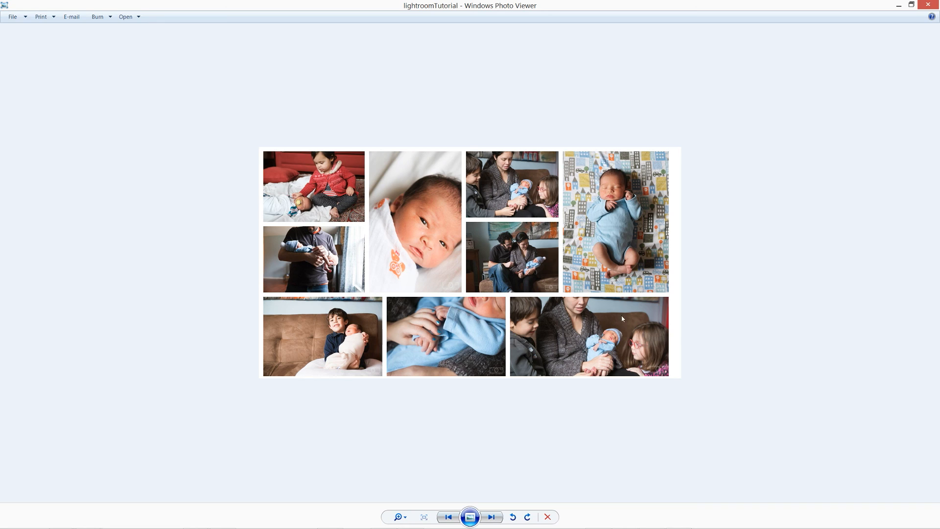
mouse_move(676, 114)
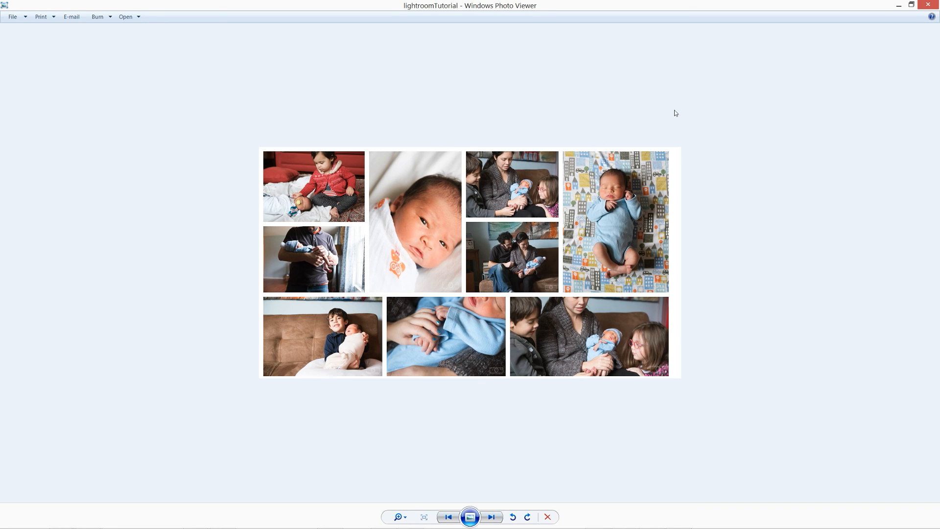
mouse_move(674, 86)
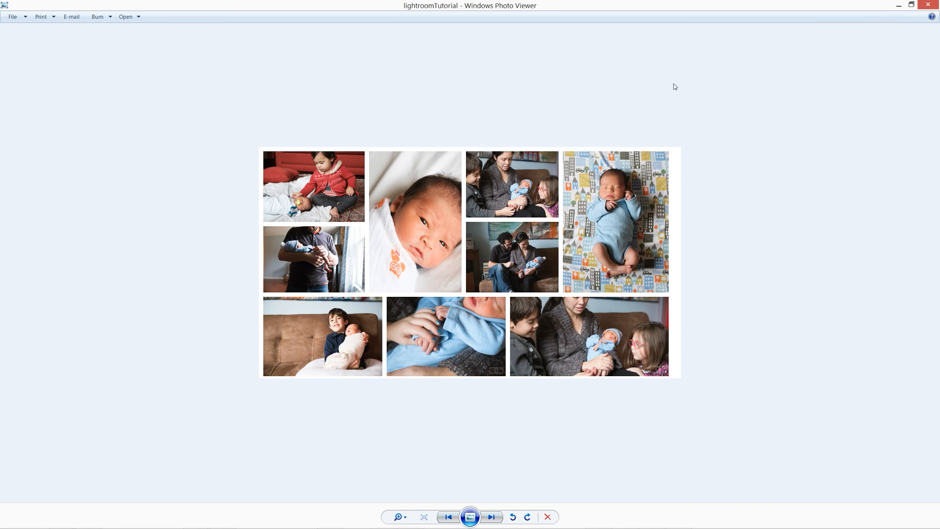
mouse_move(469, 278)
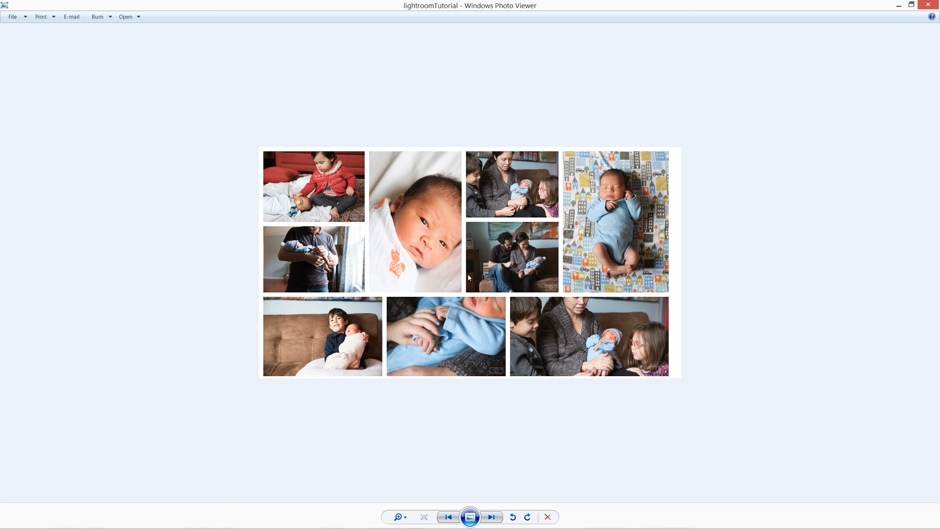
mouse_move(664, 274)
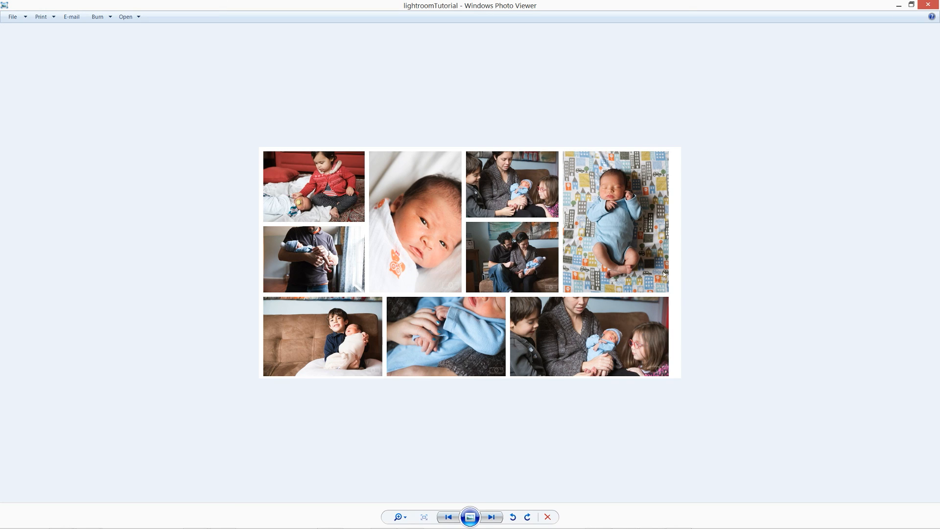
mouse_move(856, 5)
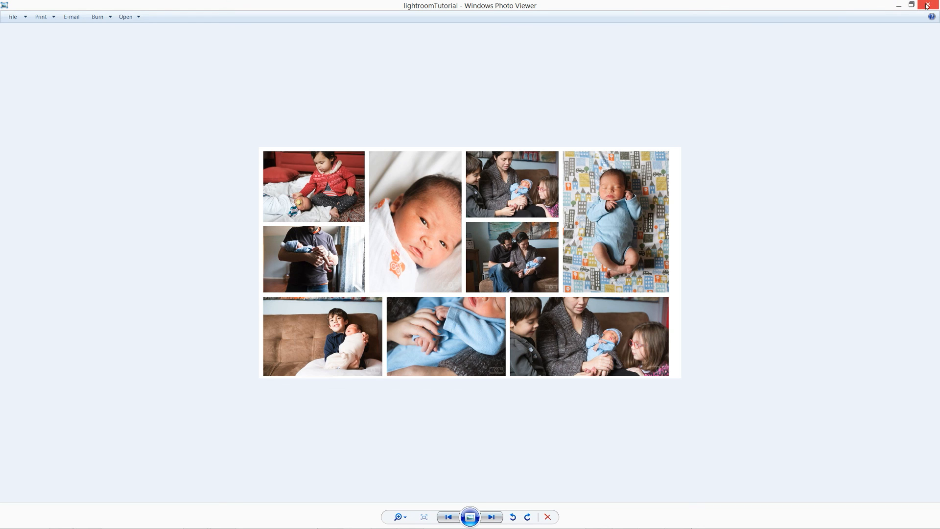
click(927, 5)
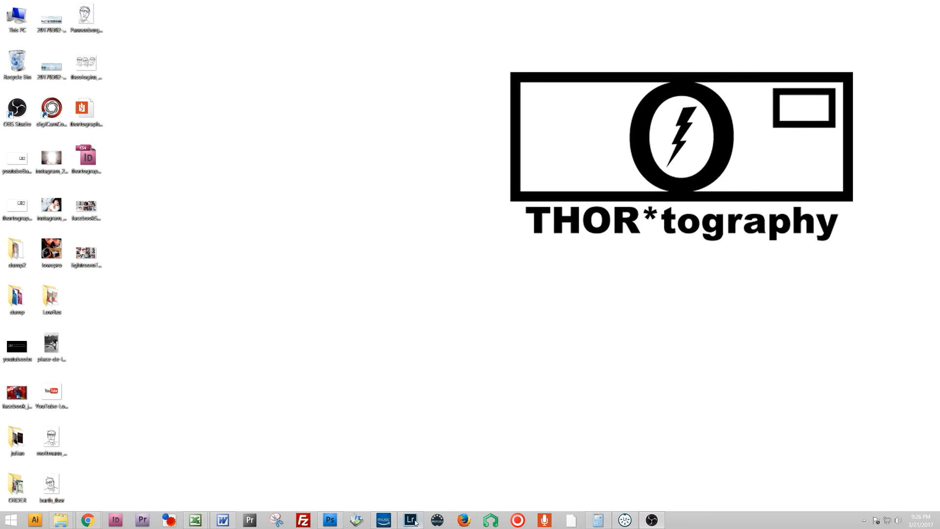
Bring Lightroom's Print module back to the front from the taskbar.
click(410, 520)
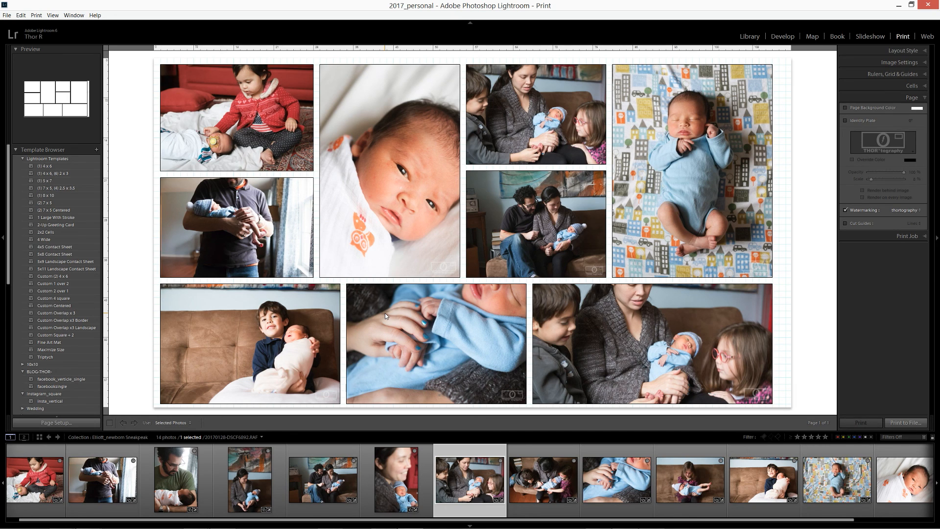
mouse_move(728, 324)
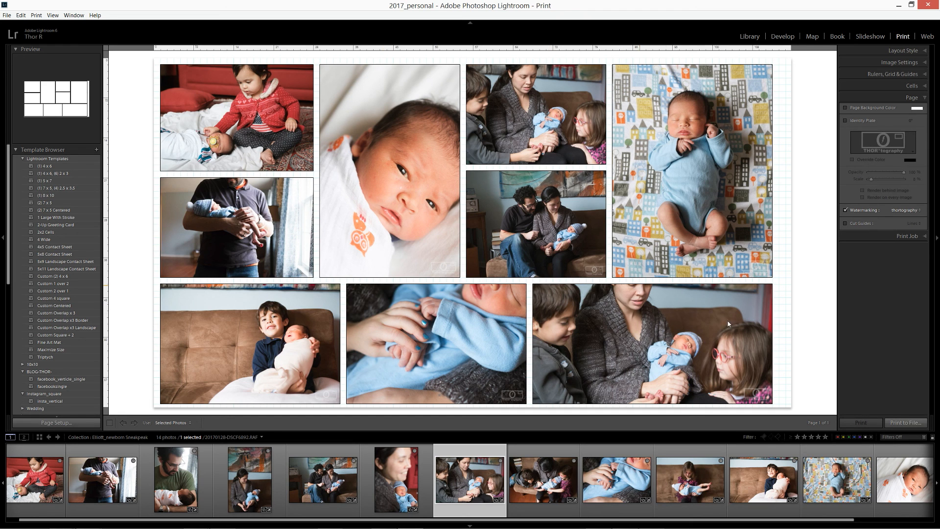